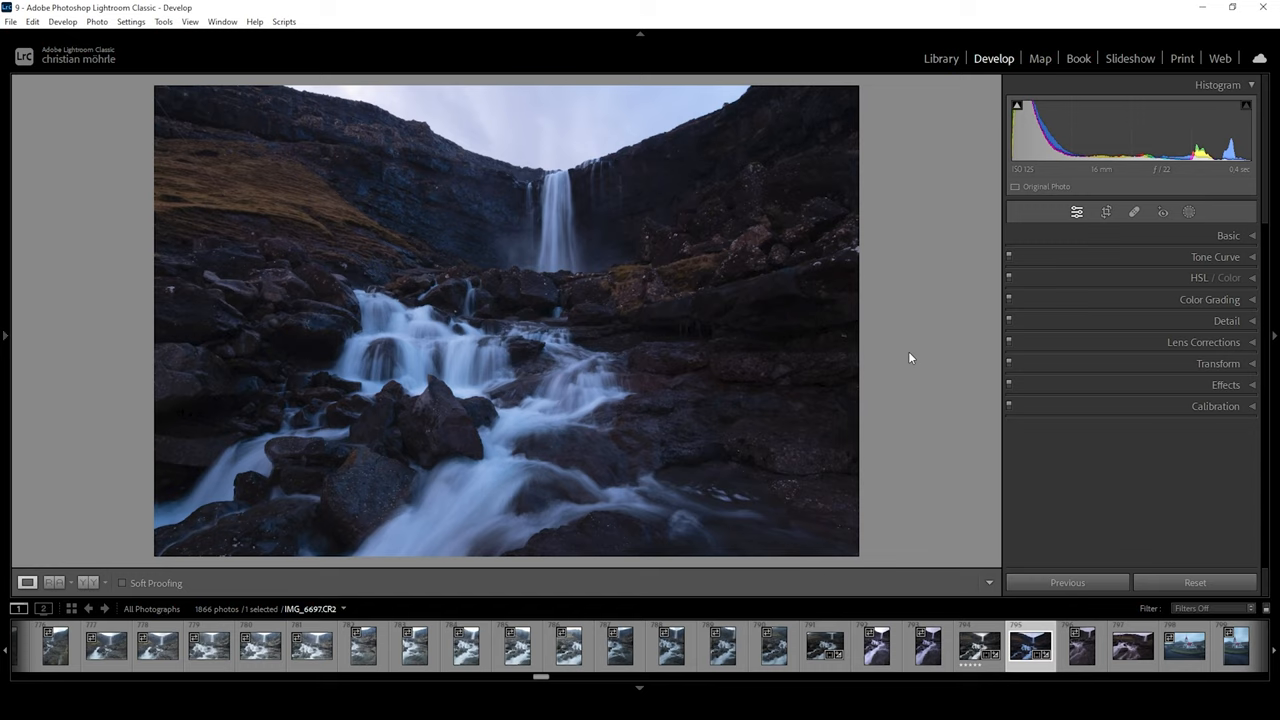
mouse_move(947, 280)
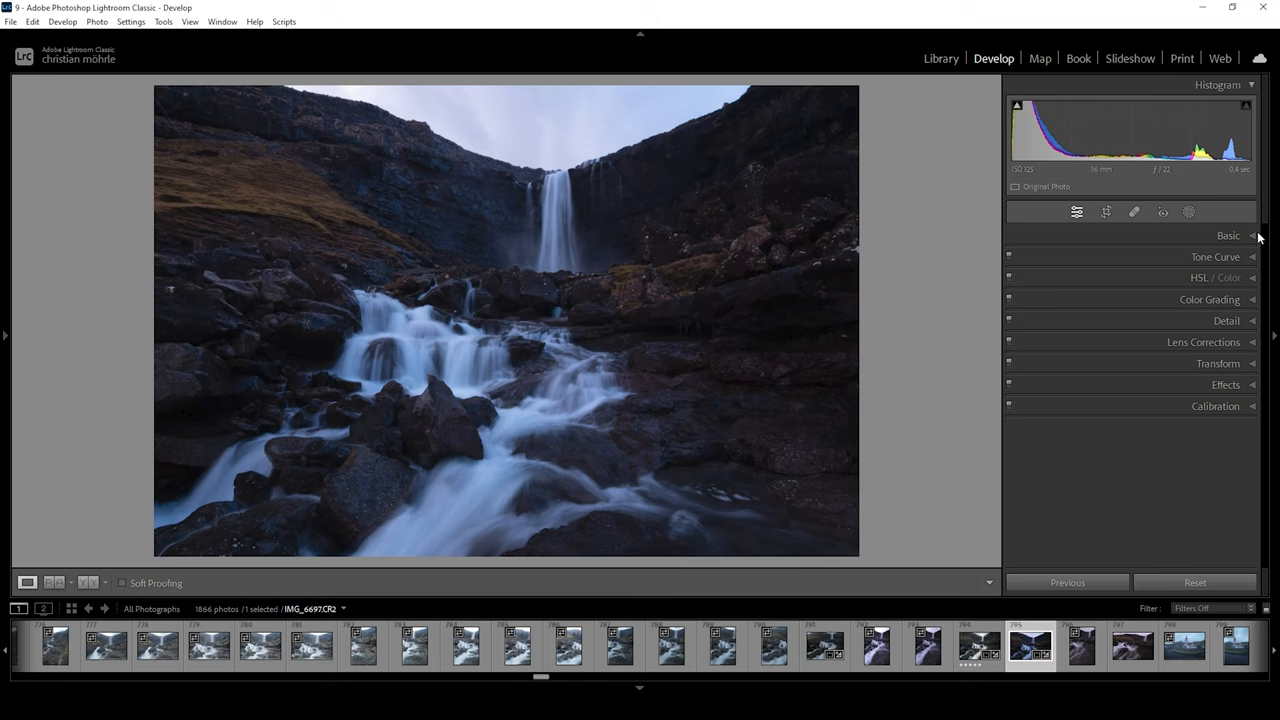
- Choose the Adobe Standard profile in the Basic panel's Profile list
click(1228, 235)
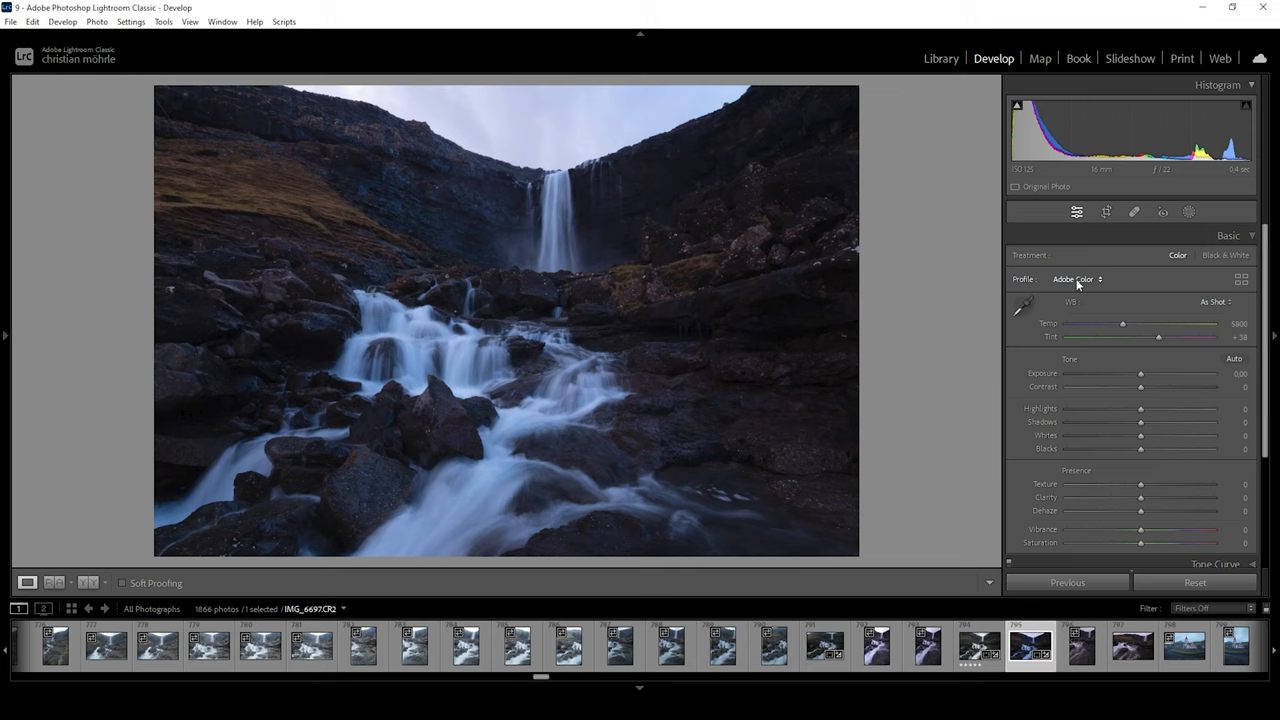
click(1075, 279)
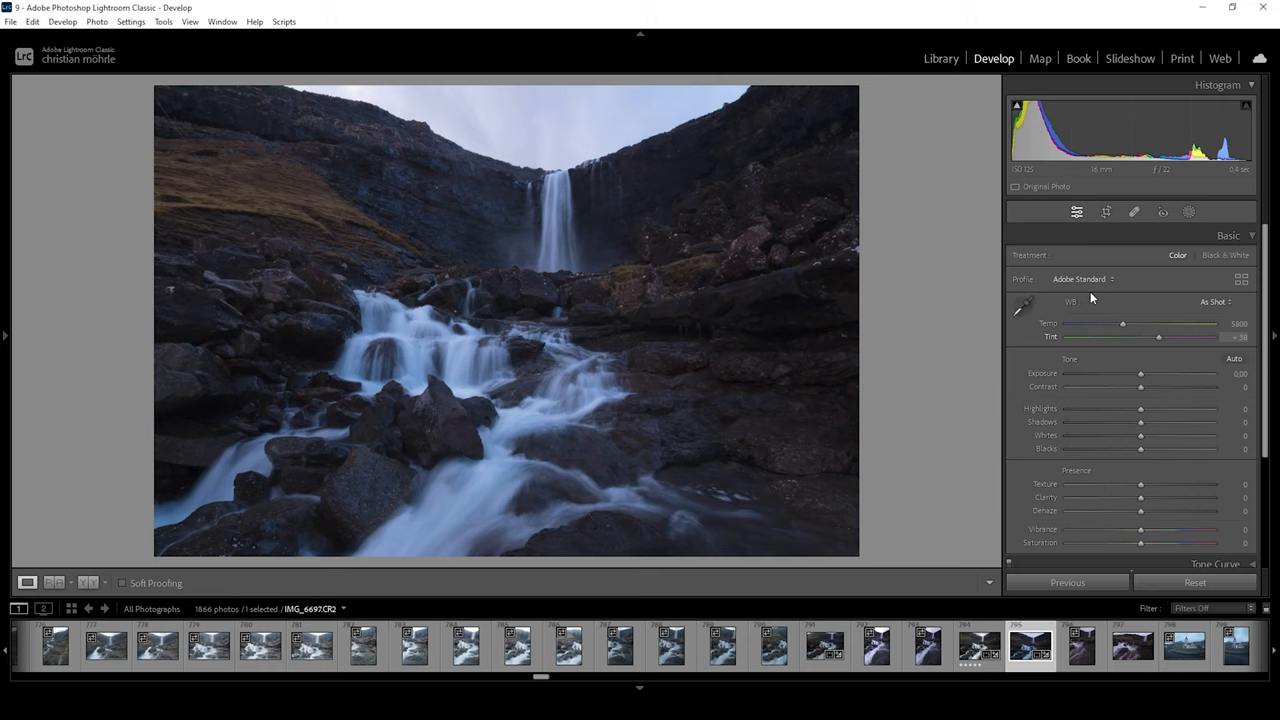
- Set white balance Temp to 7701 and Tint down to +6
drag(1122, 323, 1130, 323)
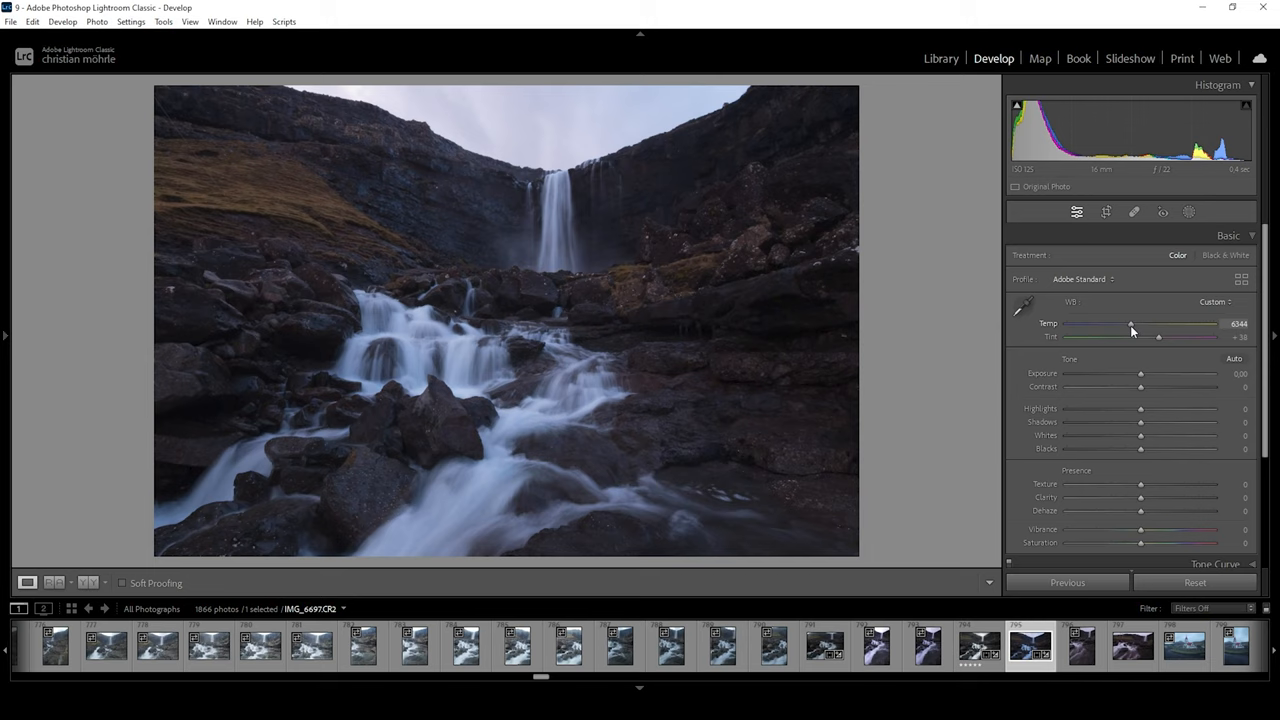
drag(1130, 324, 1147, 324)
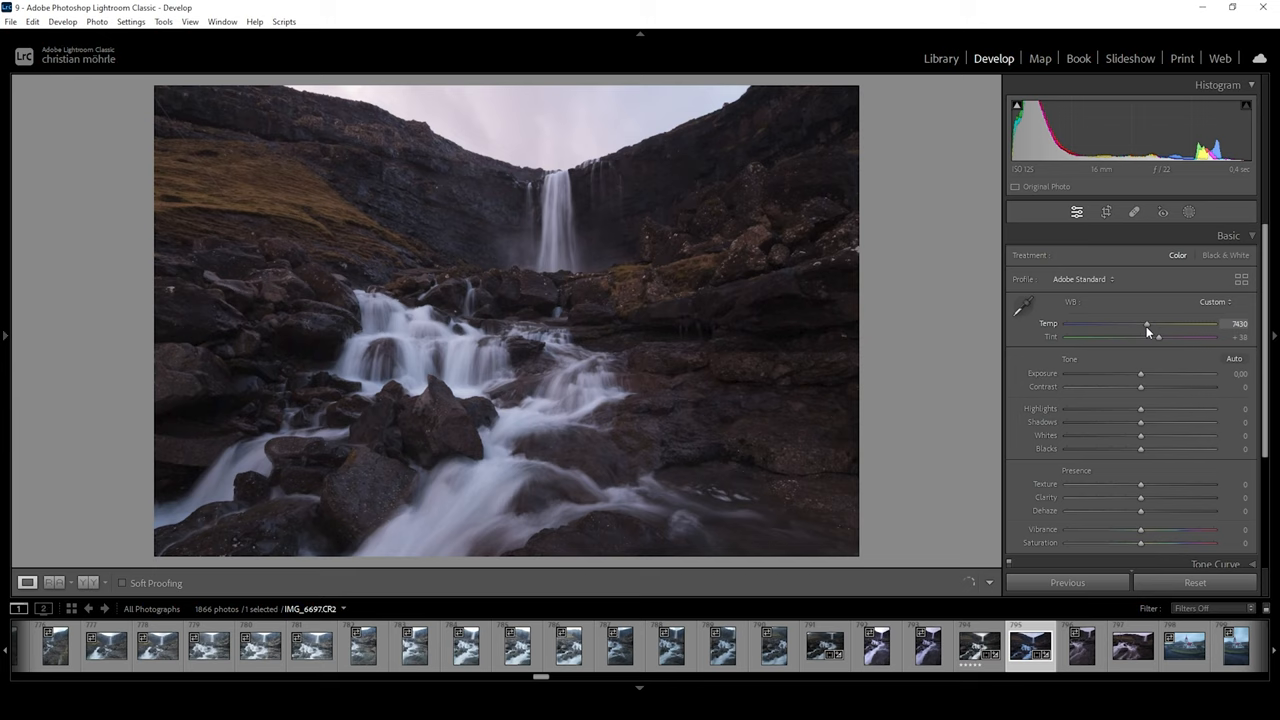
drag(1147, 324, 1151, 324)
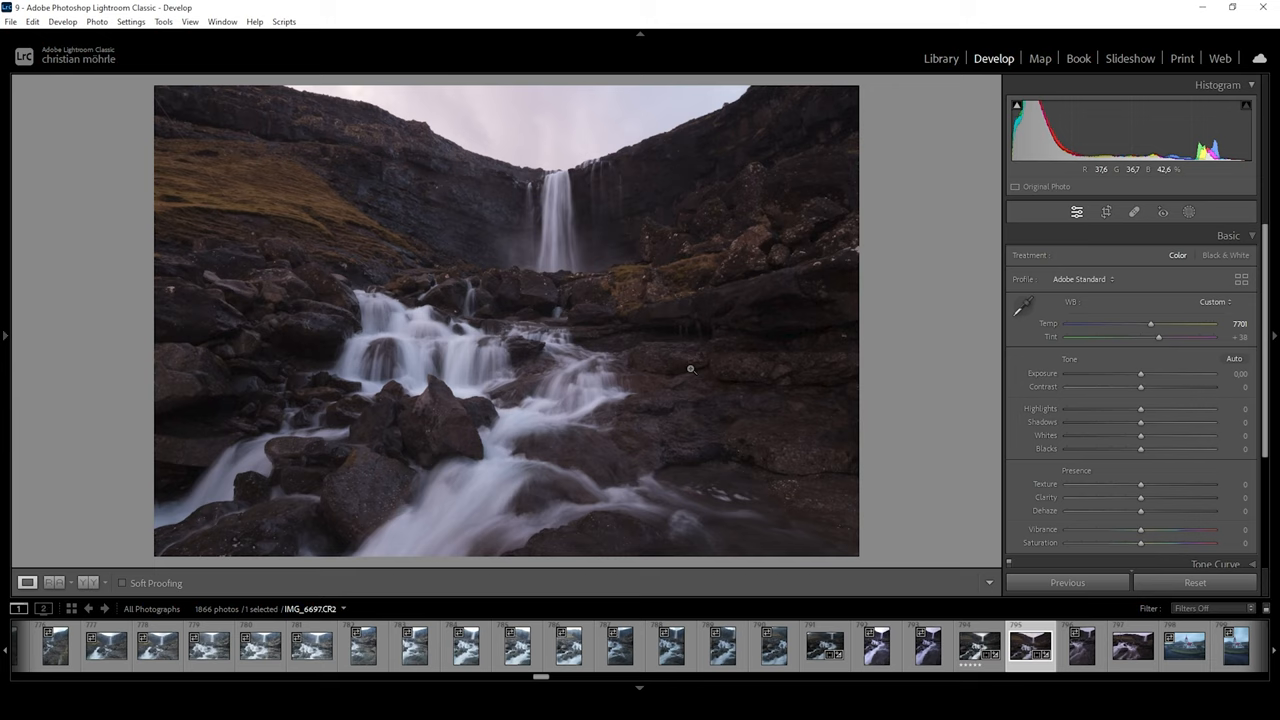
drag(1158, 337, 1135, 337)
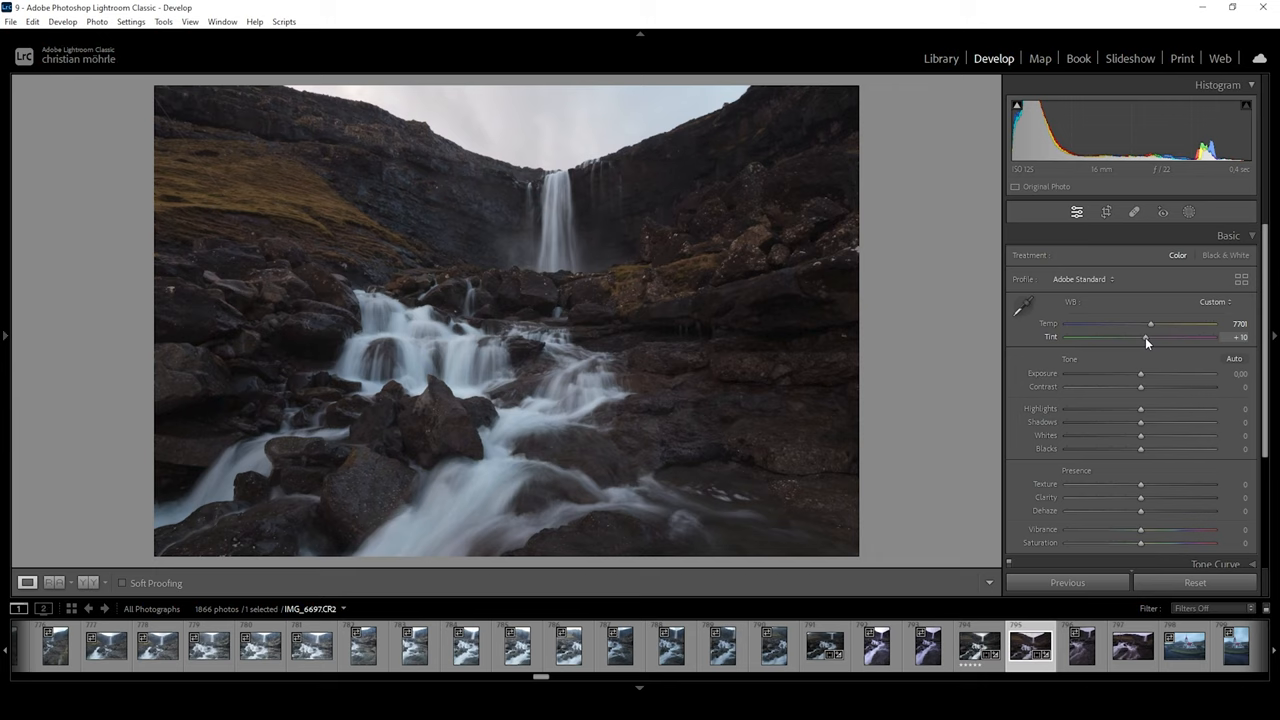
drag(1147, 337, 1143, 337)
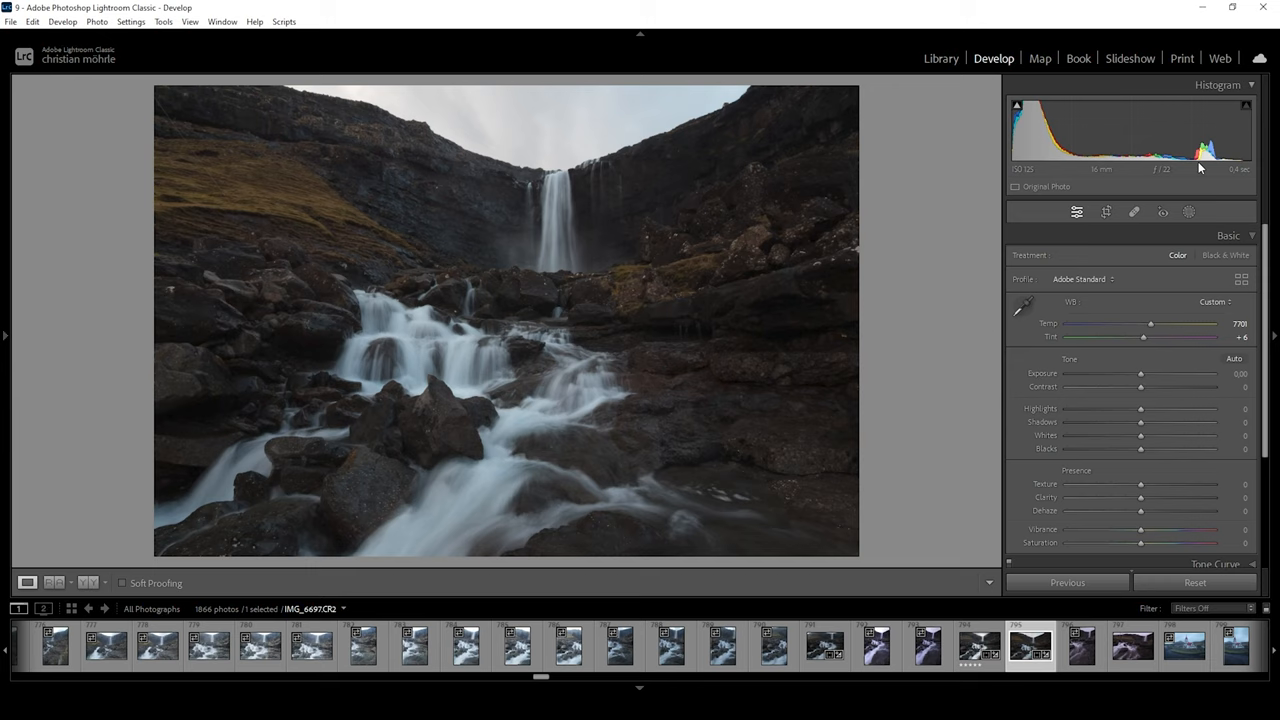
- Raise Exposure to +0.20 and lift Blacks to +21 while checking clipping
drag(1140, 380, 1143, 380)
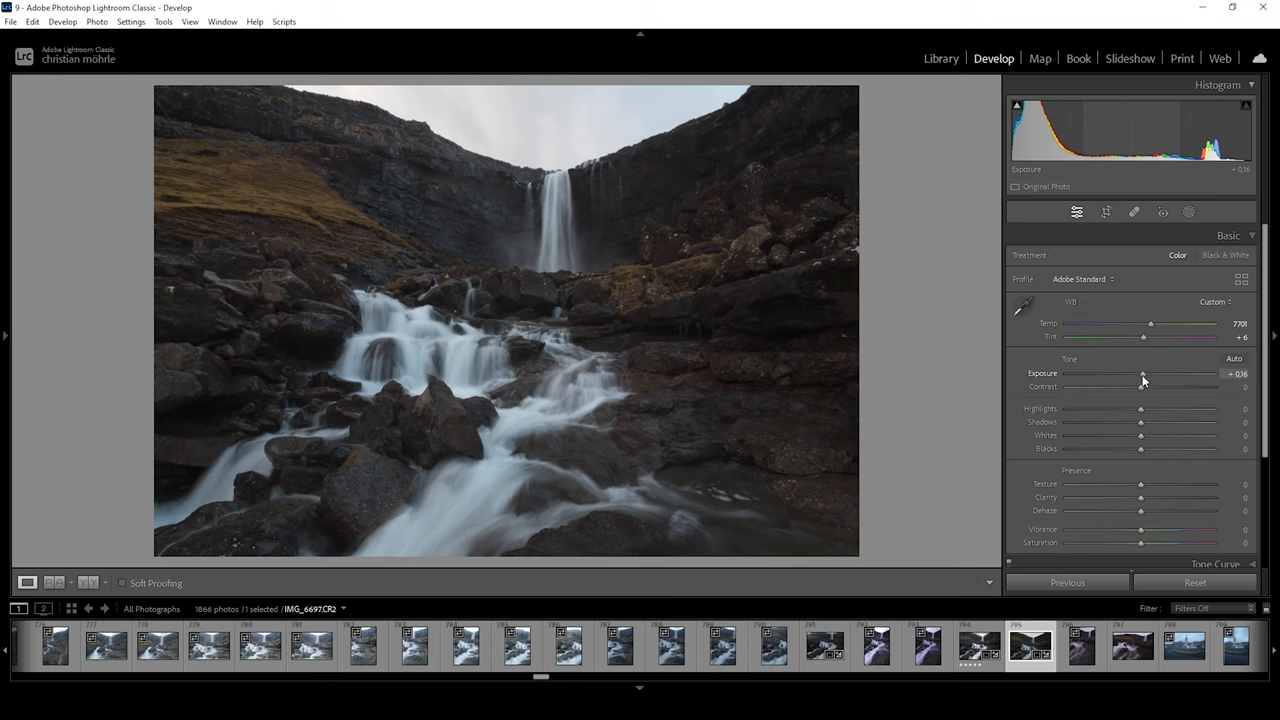
drag(1142, 373, 1145, 373)
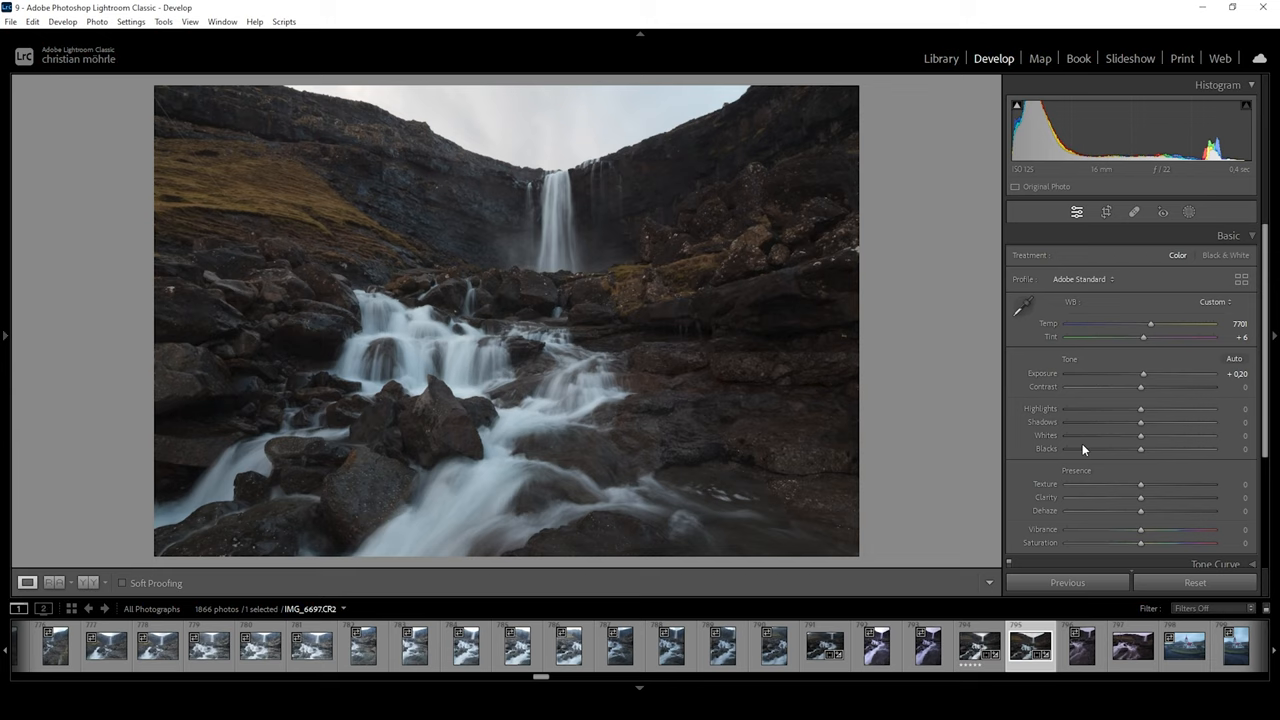
drag(1140, 448, 1152, 448)
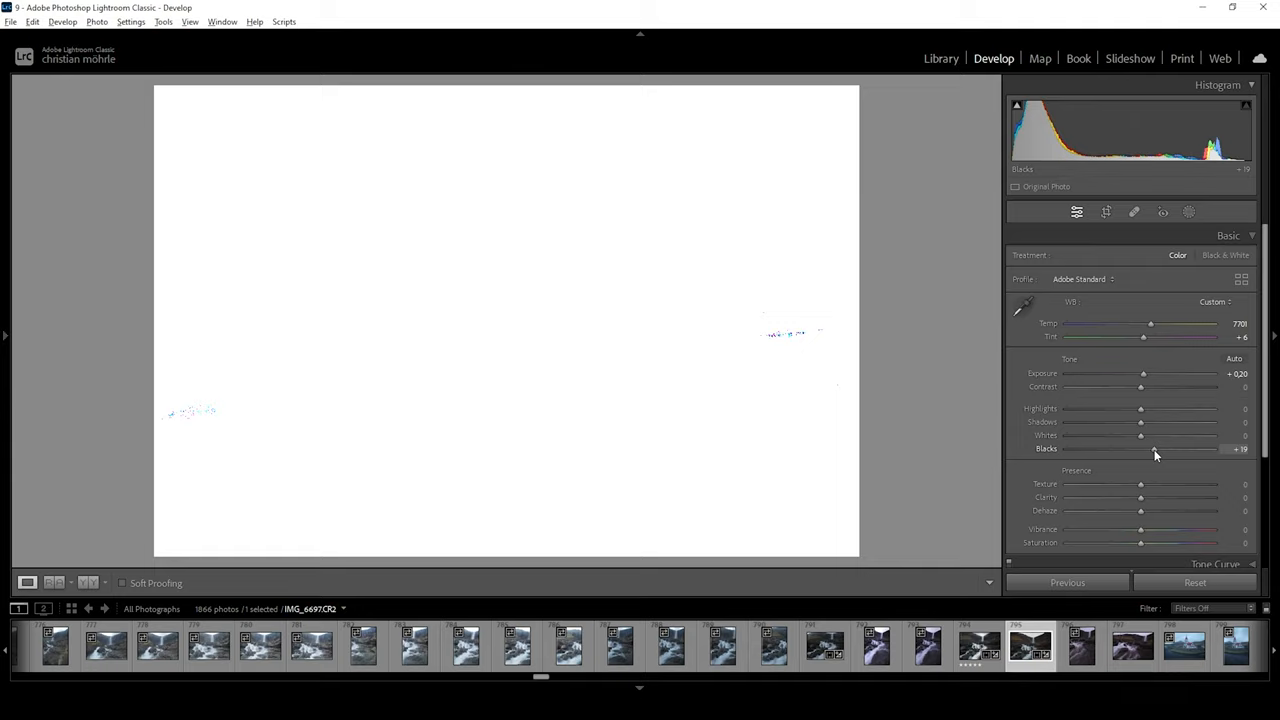
drag(1150, 448, 1157, 448)
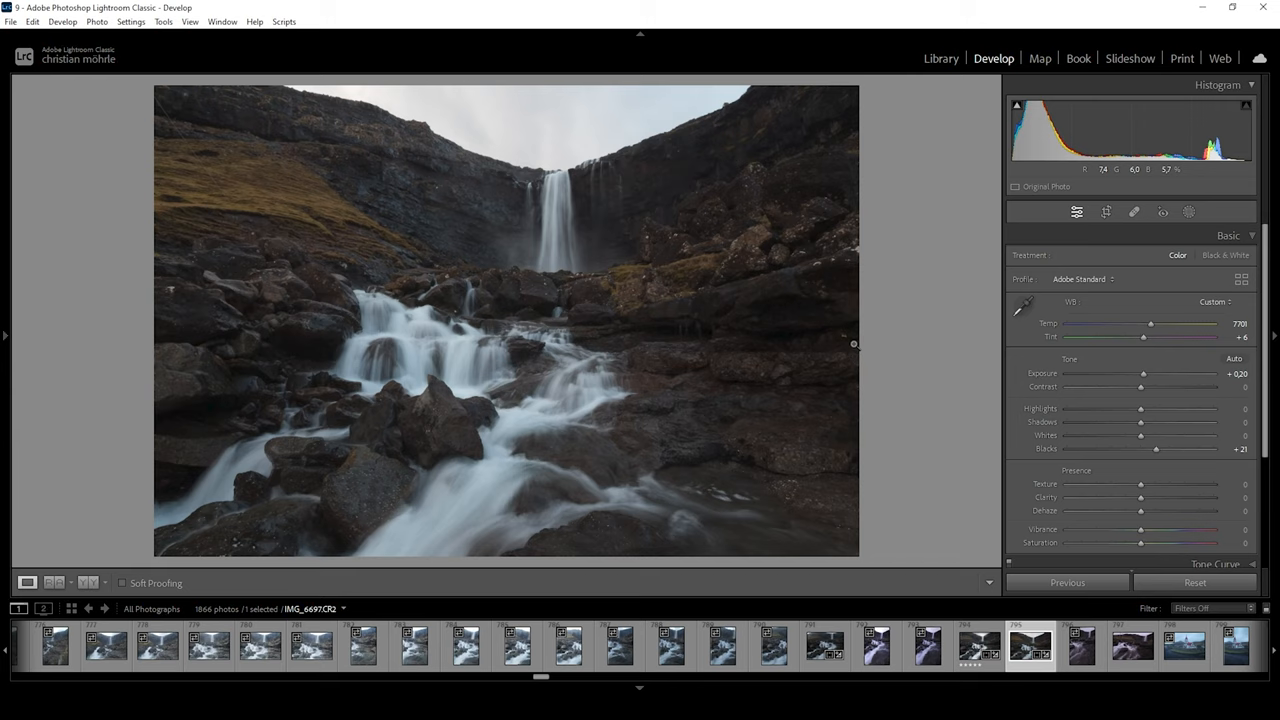
- Open Shadows to +11 and push Whites up to +48
drag(1141, 421, 1147, 421)
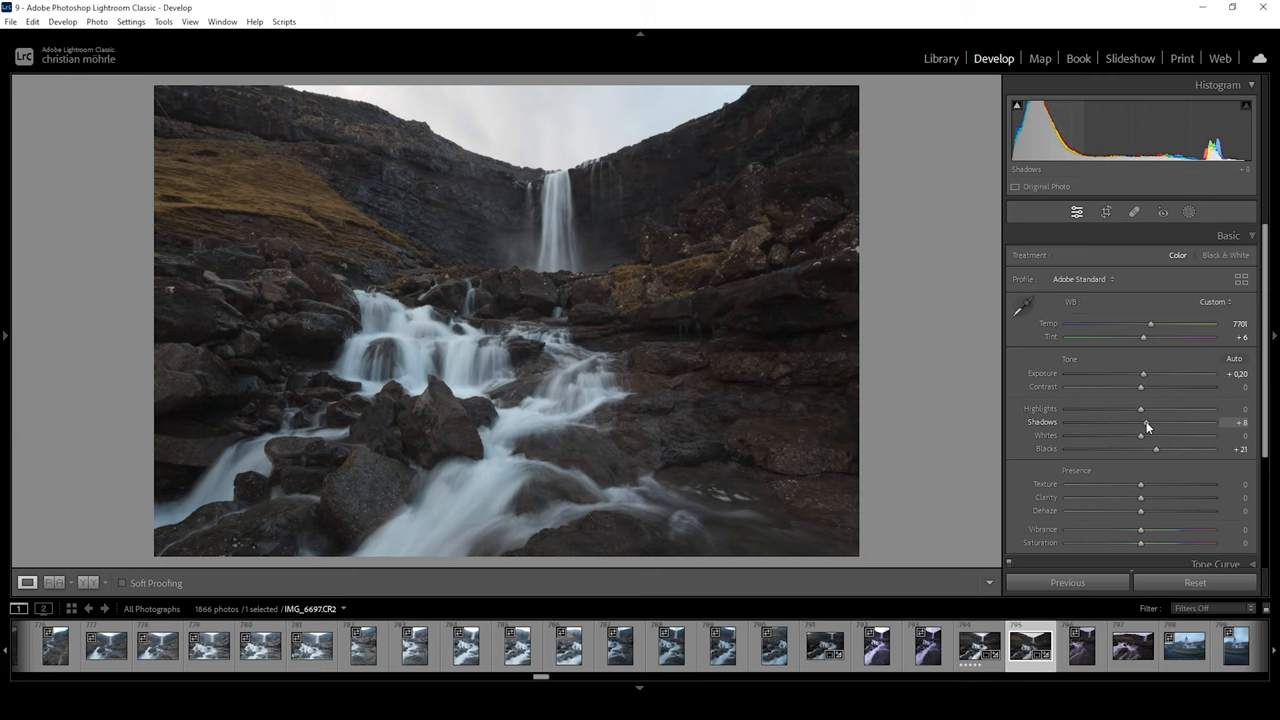
drag(1142, 421, 1149, 421)
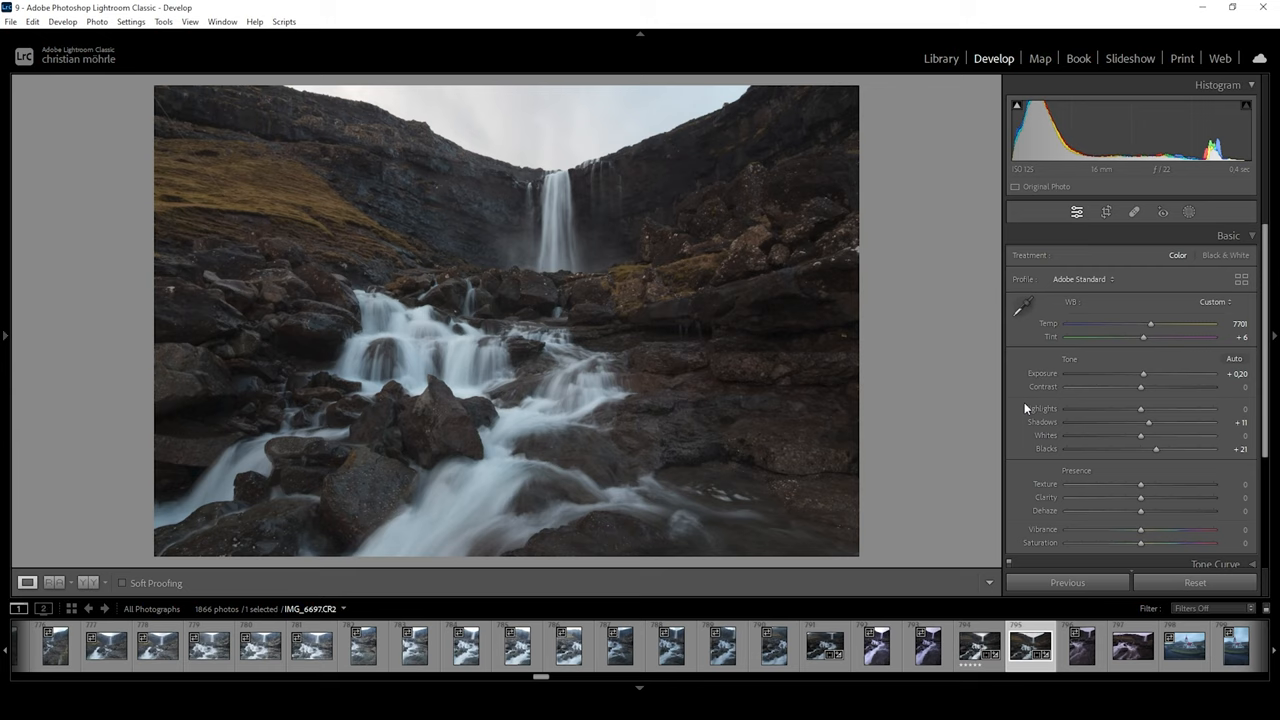
drag(1140, 435, 1157, 435)
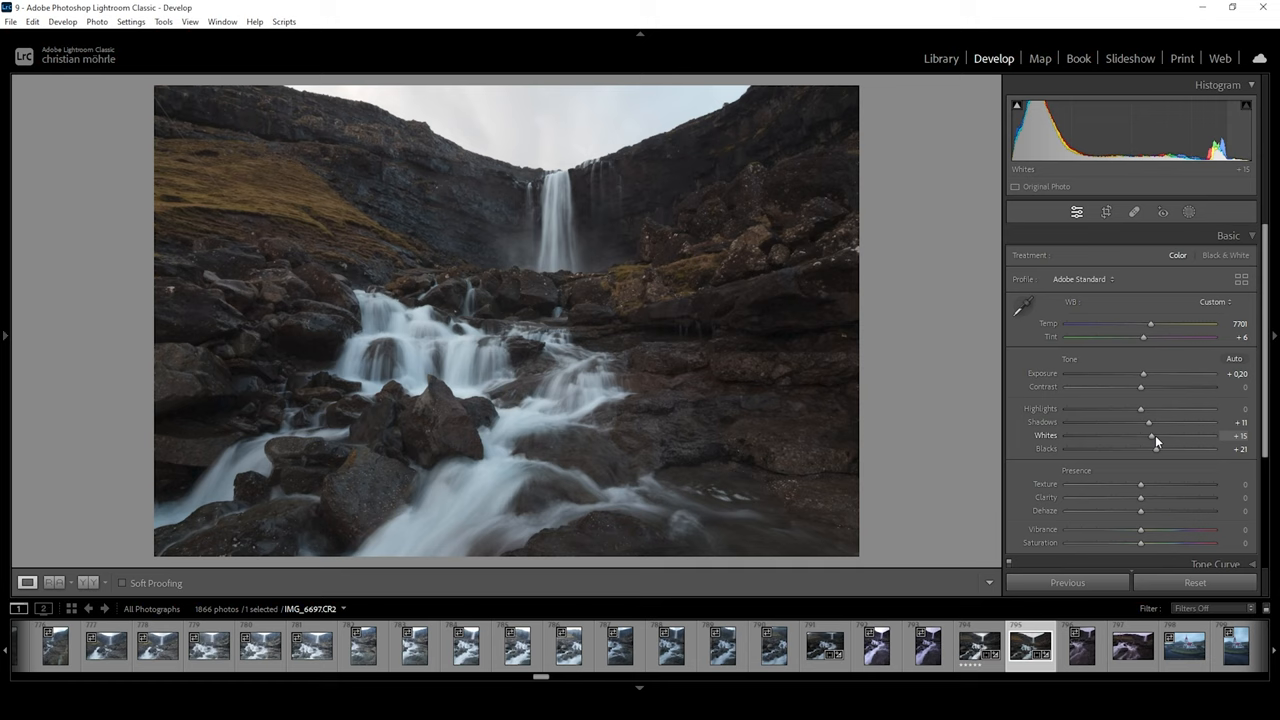
drag(1157, 435, 1177, 435)
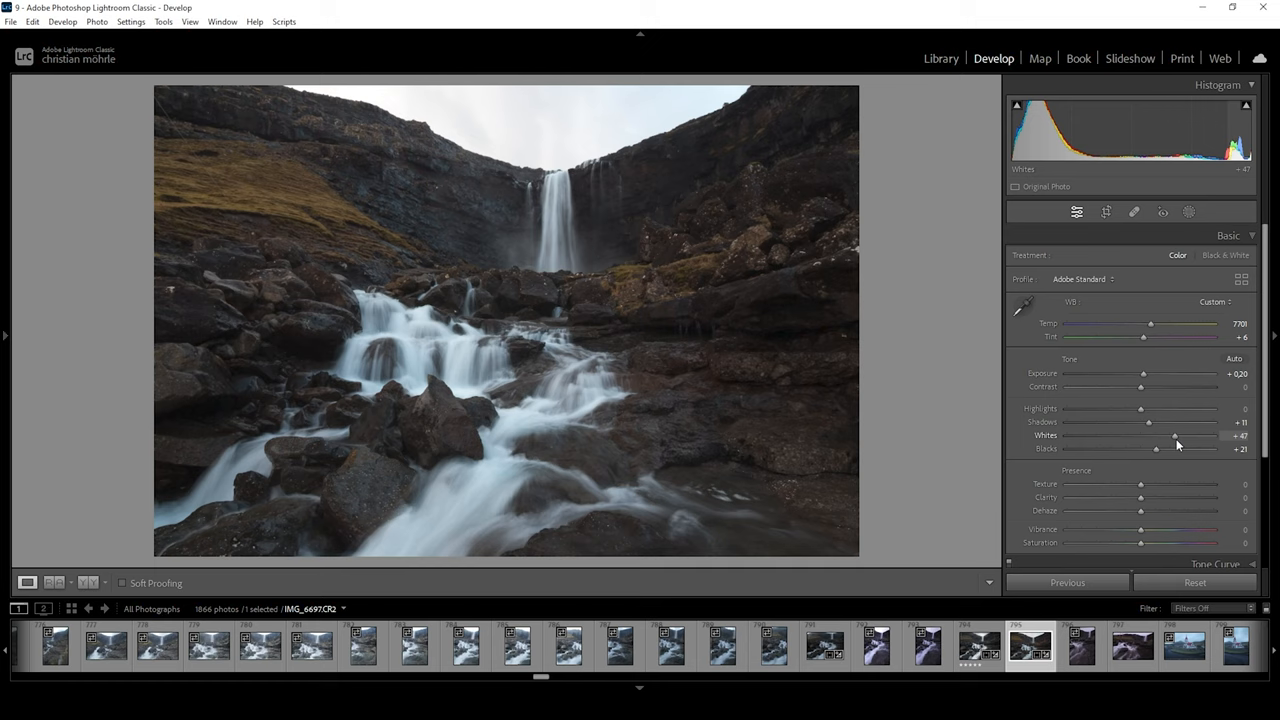
drag(1175, 435, 1177, 435)
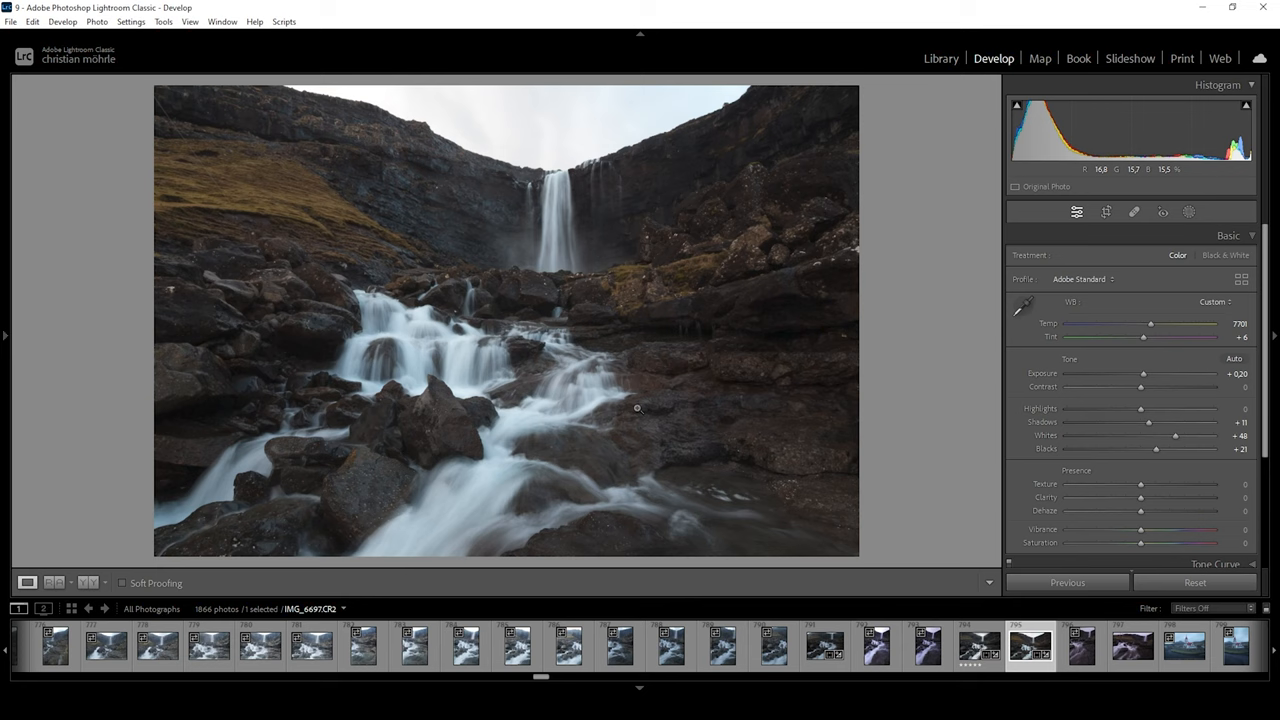
- Set Clarity to +5 and lower Vibrance to -23
click(55, 582)
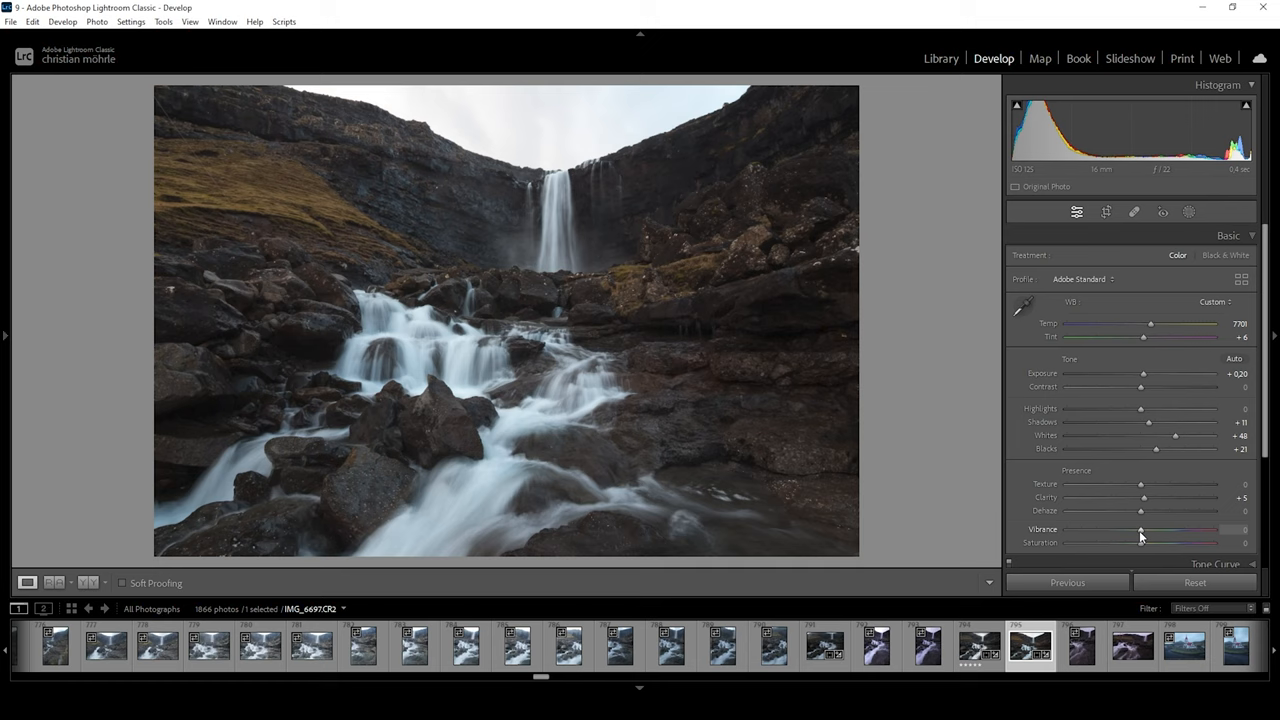
drag(1142, 530, 1120, 530)
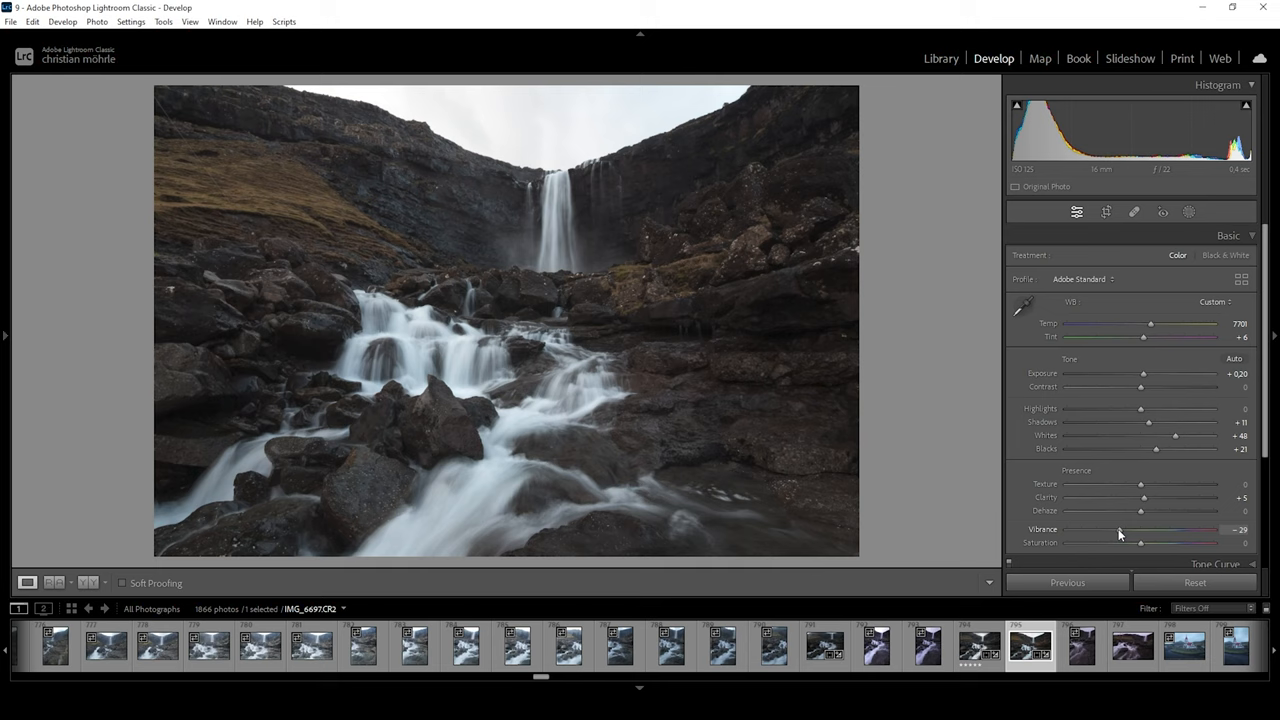
drag(1118, 529, 1123, 529)
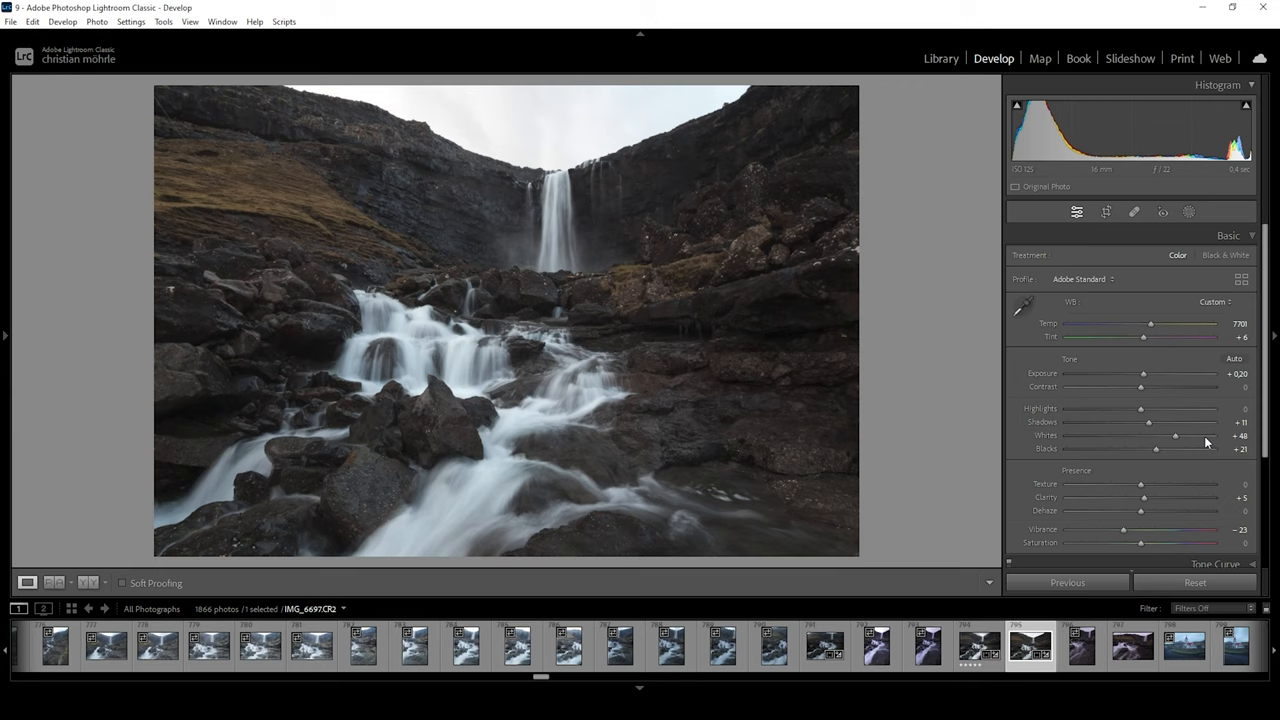
- Add a radial gradient over the waterfall top with Dehaze around -32 for a soft glow
click(1189, 211)
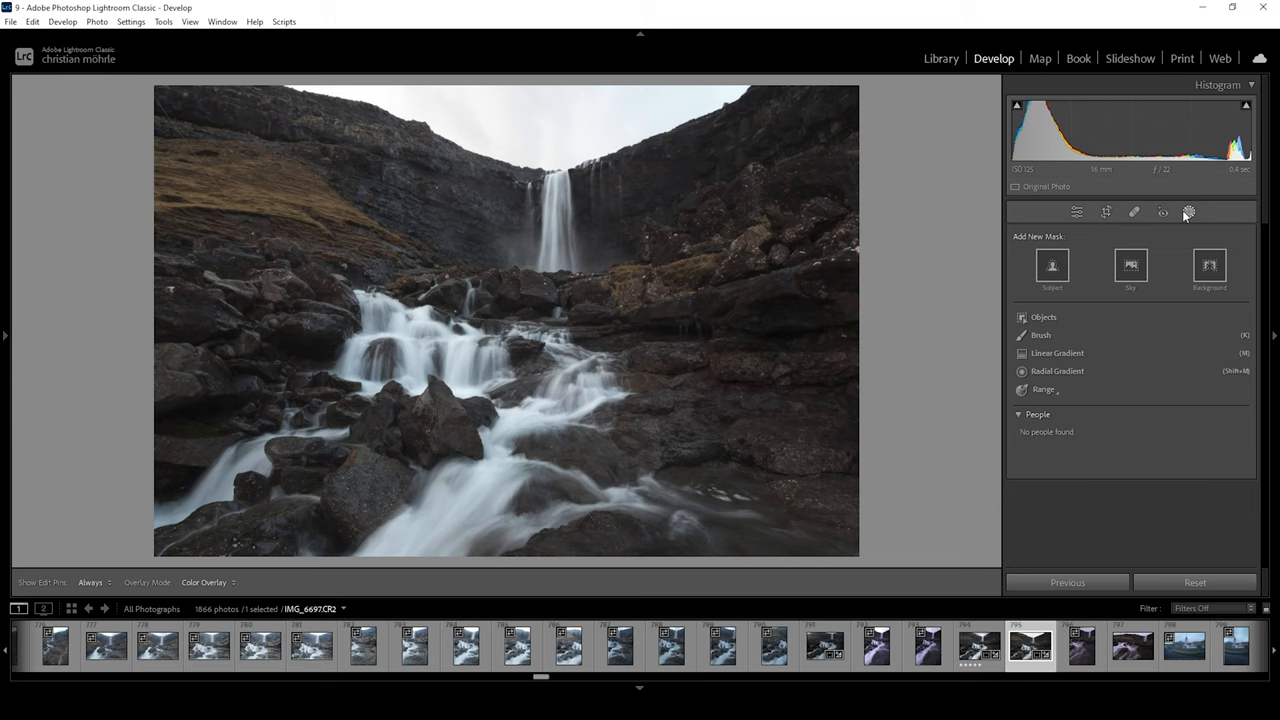
mouse_move(618, 236)
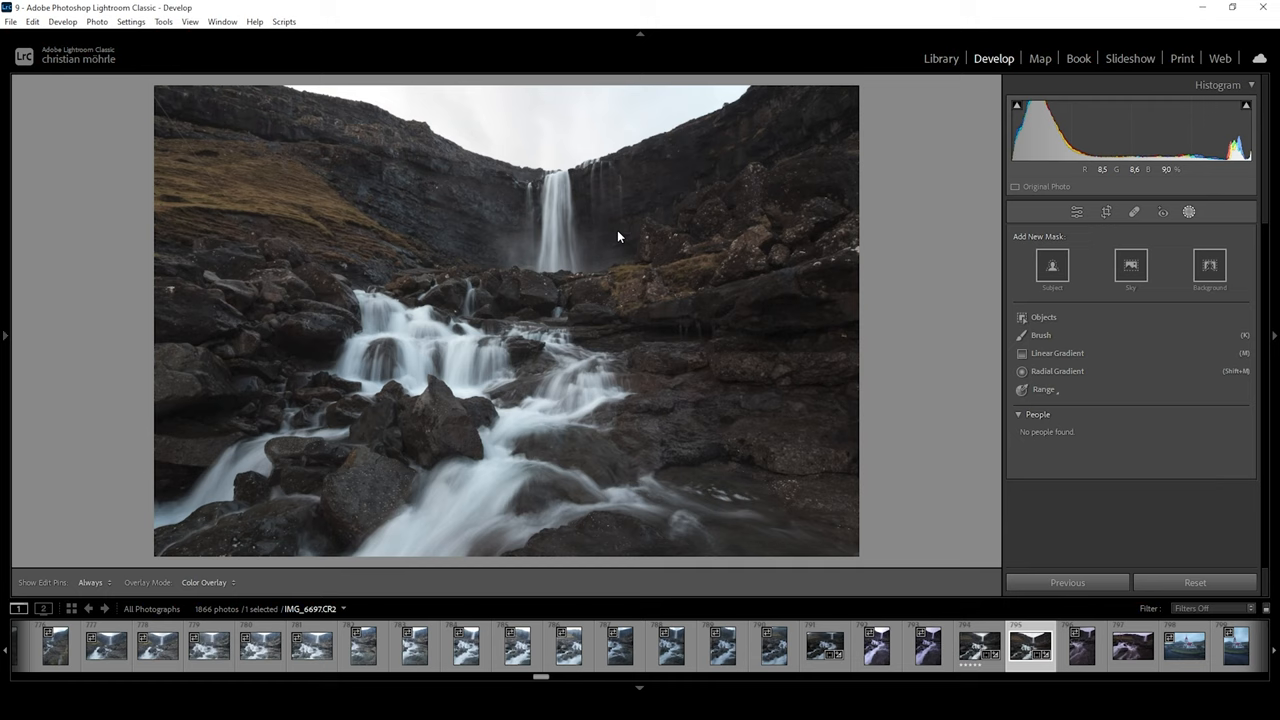
click(1057, 371)
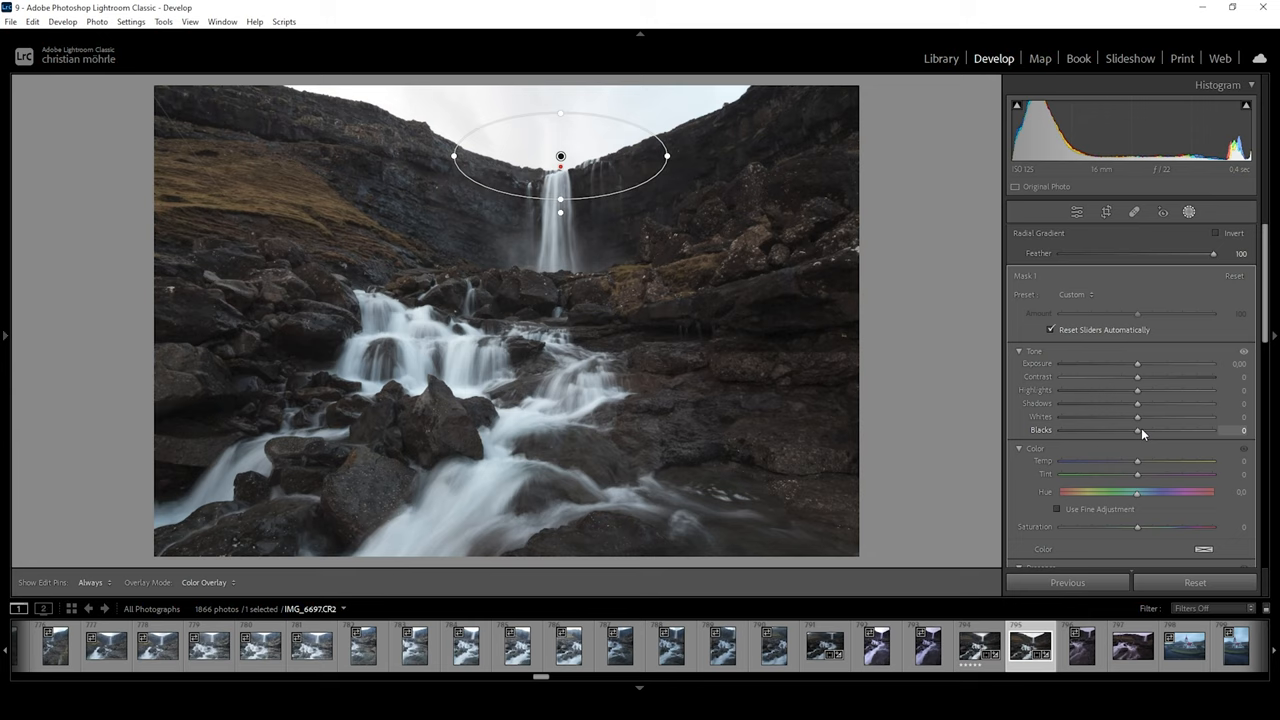
drag(1137, 430, 1188, 430)
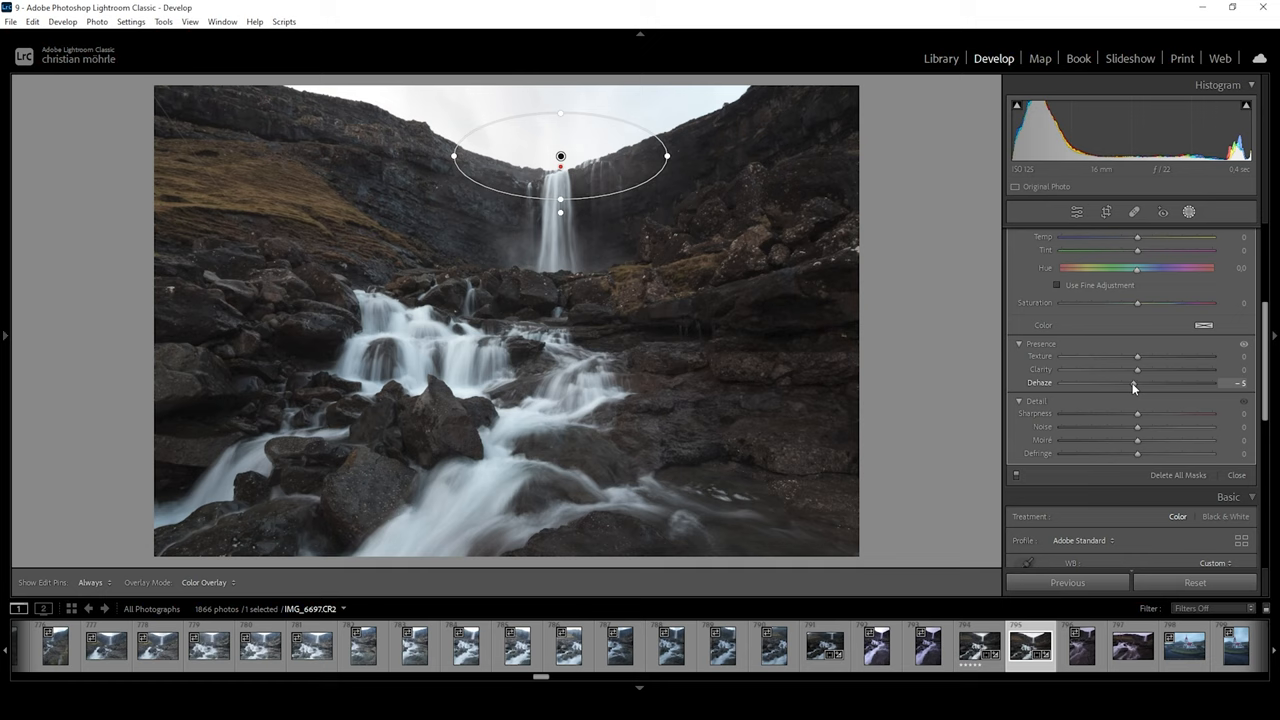
drag(1134, 384, 1113, 384)
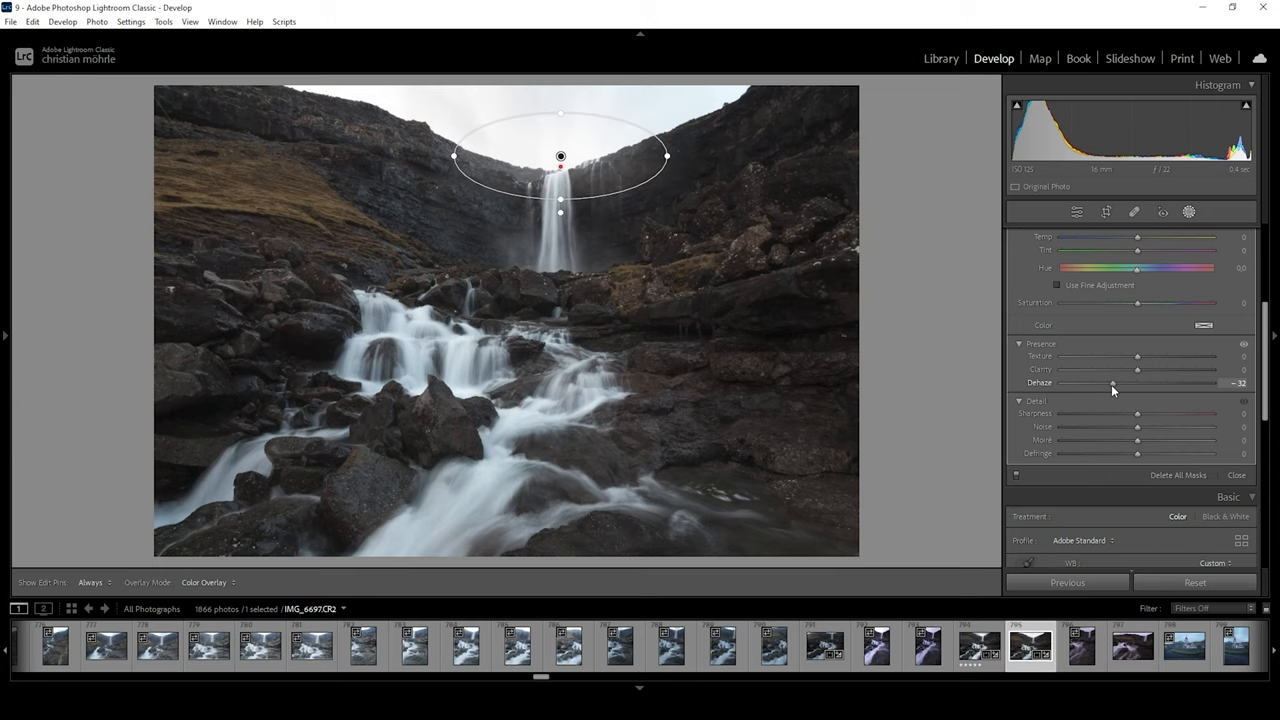
drag(1113, 383, 1104, 383)
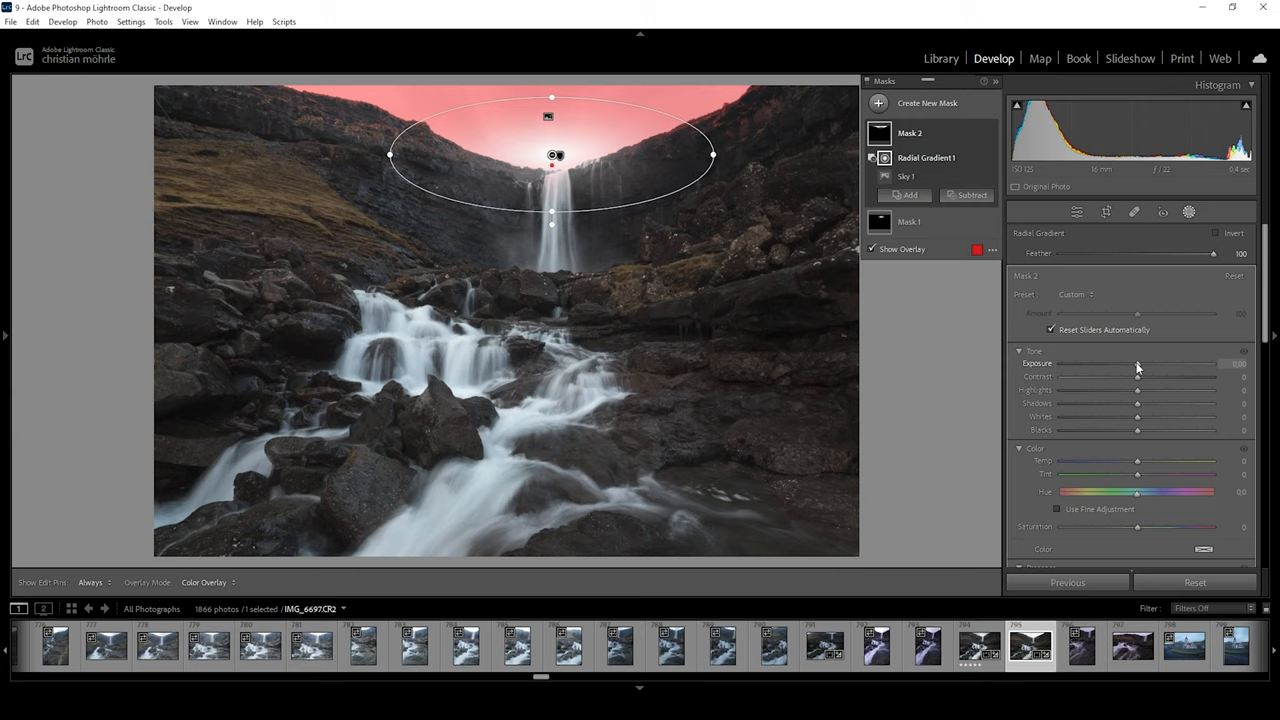
- Darken the sky-subtracted radial mask to about -2.10 exposure
drag(1137, 363, 1070, 363)
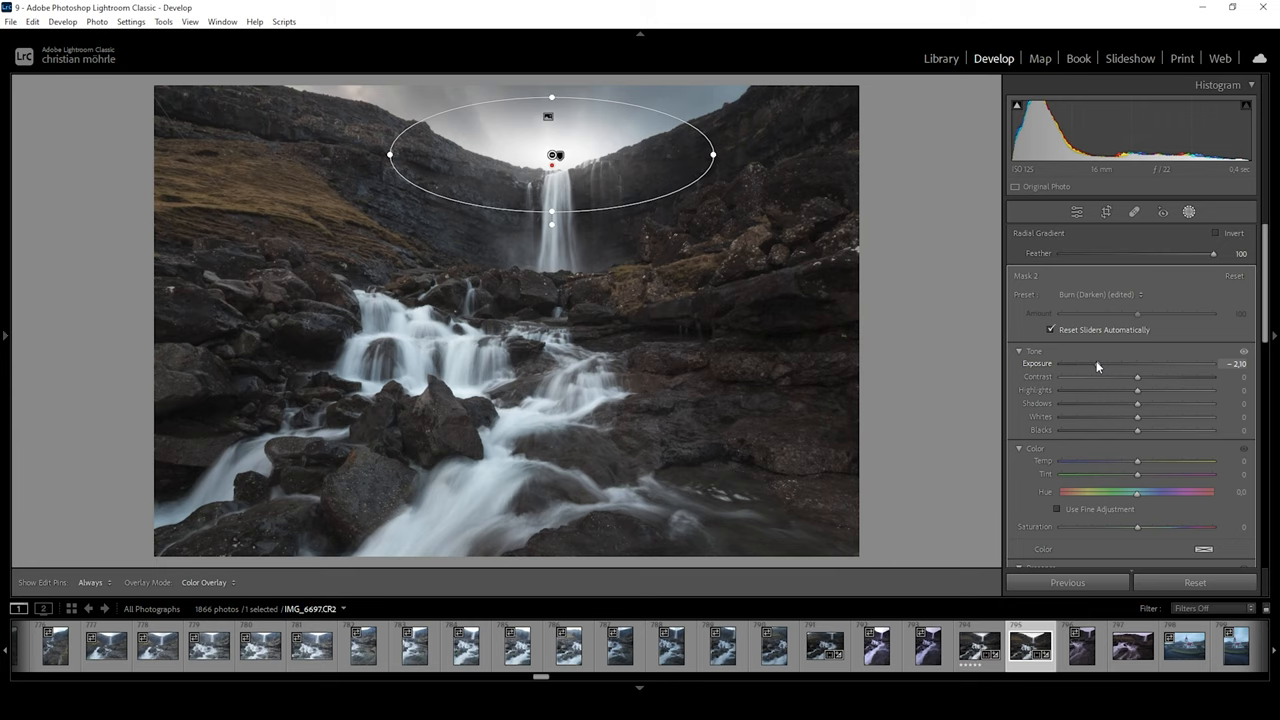
drag(1085, 363, 1080, 363)
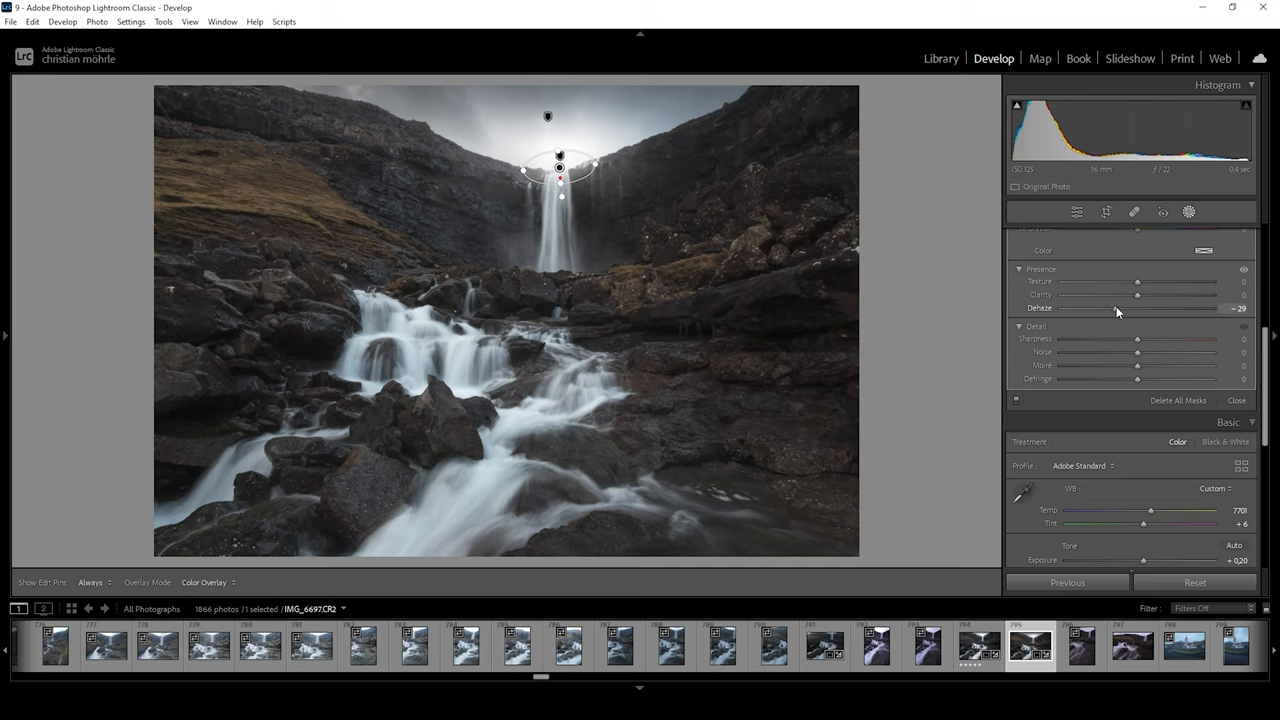
- Set Dehaze to about -29 on the small glow at the waterfall's top edge
drag(1137, 308, 1104, 308)
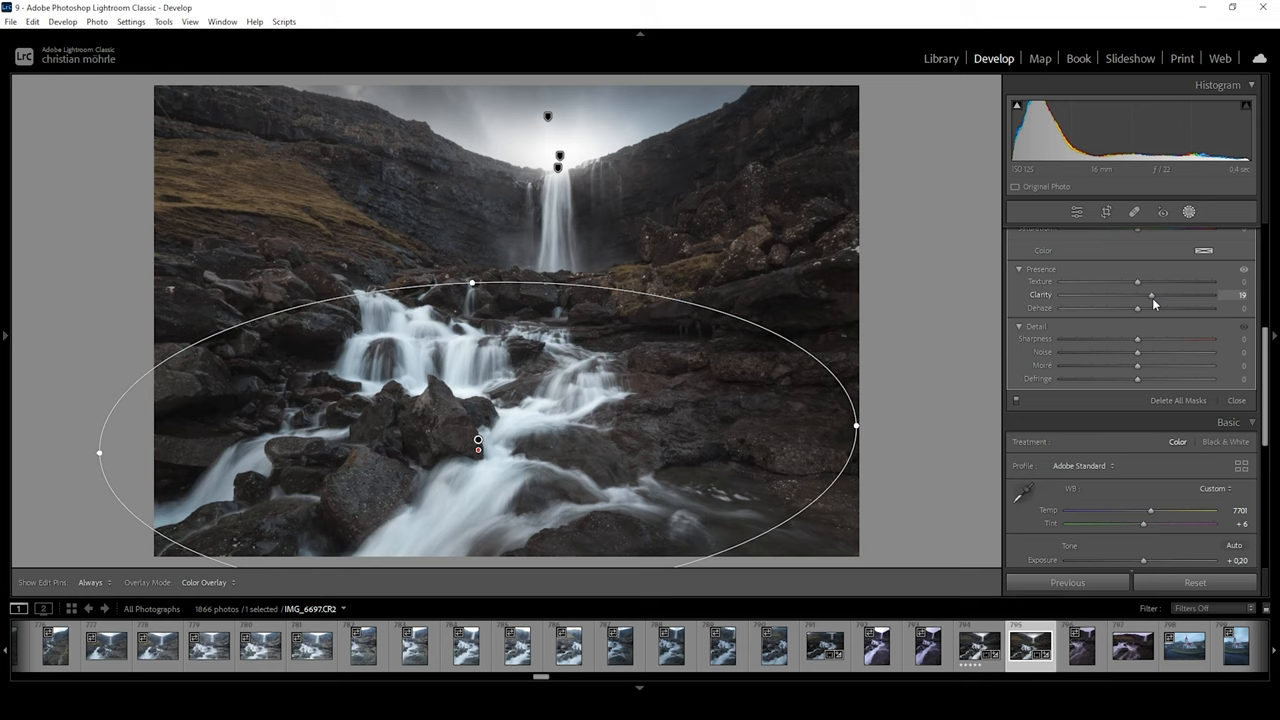
- Raise Clarity to about +19 on the large foreground-cascades gradient
drag(1151, 294, 1155, 294)
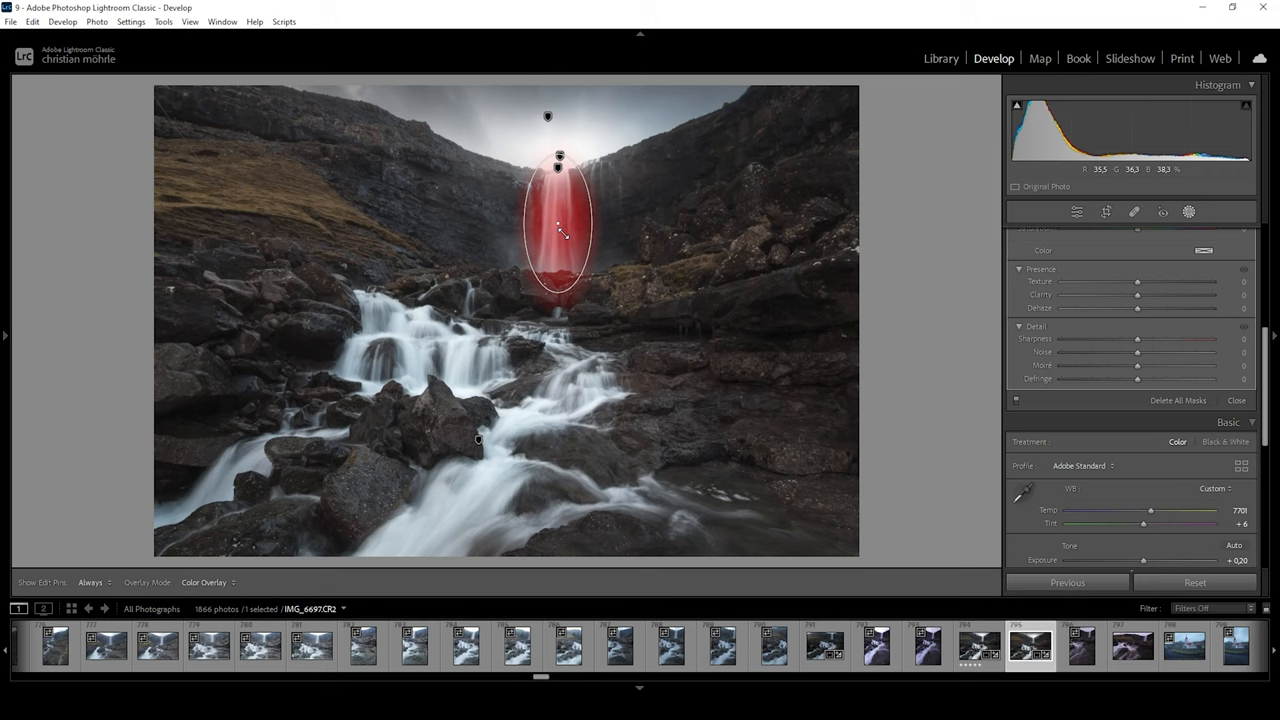
- Boost Clarity to about +42 on the tall gradient along the main waterfall
drag(1137, 294, 1155, 294)
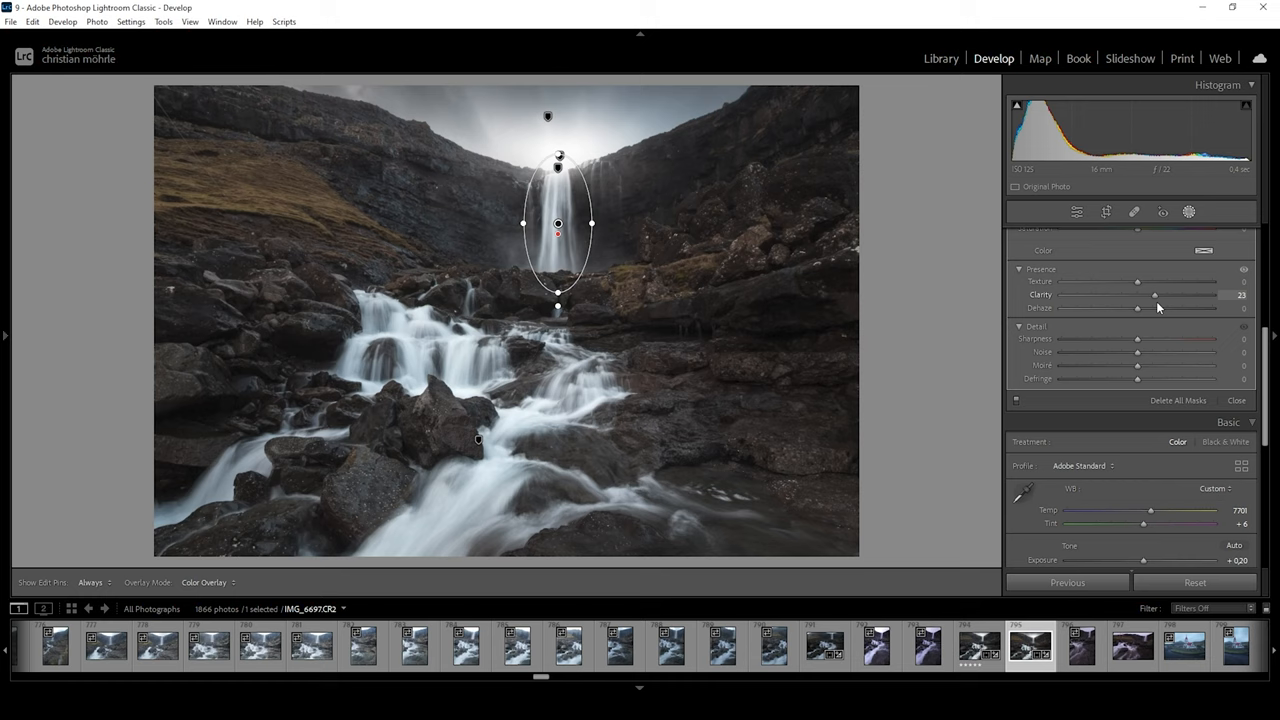
drag(1155, 294, 1170, 294)
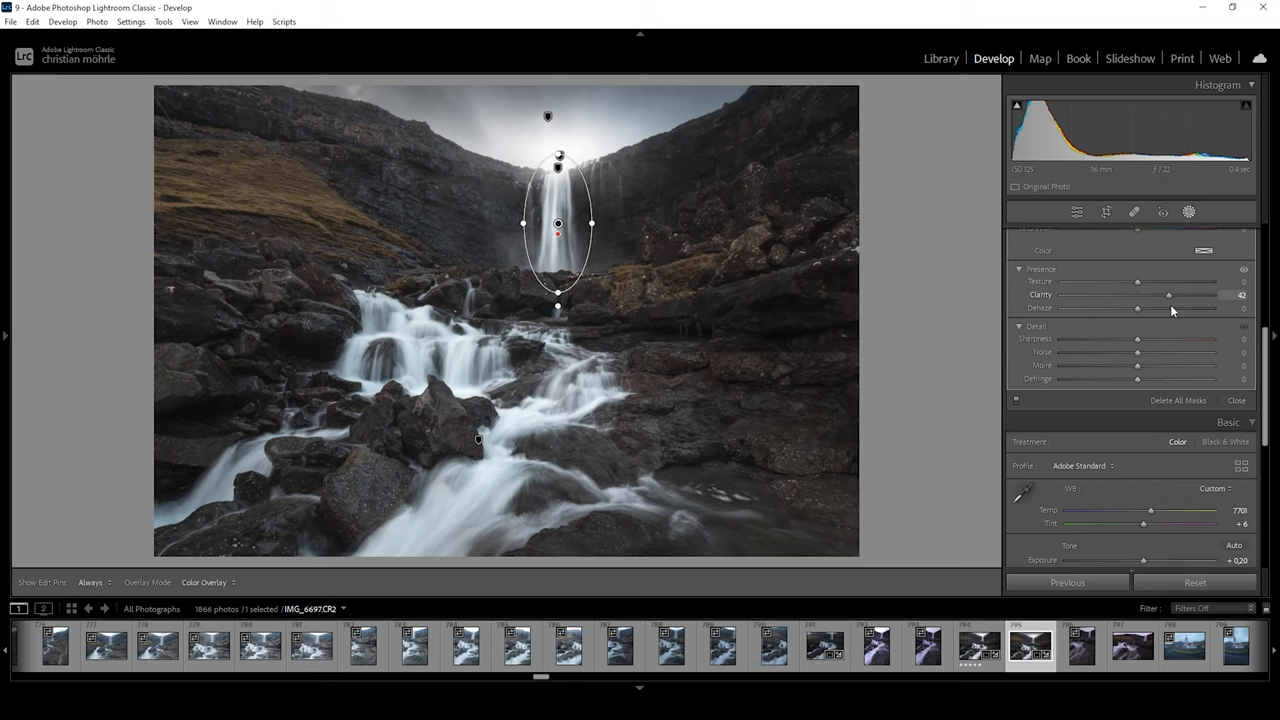
drag(1169, 294, 1176, 294)
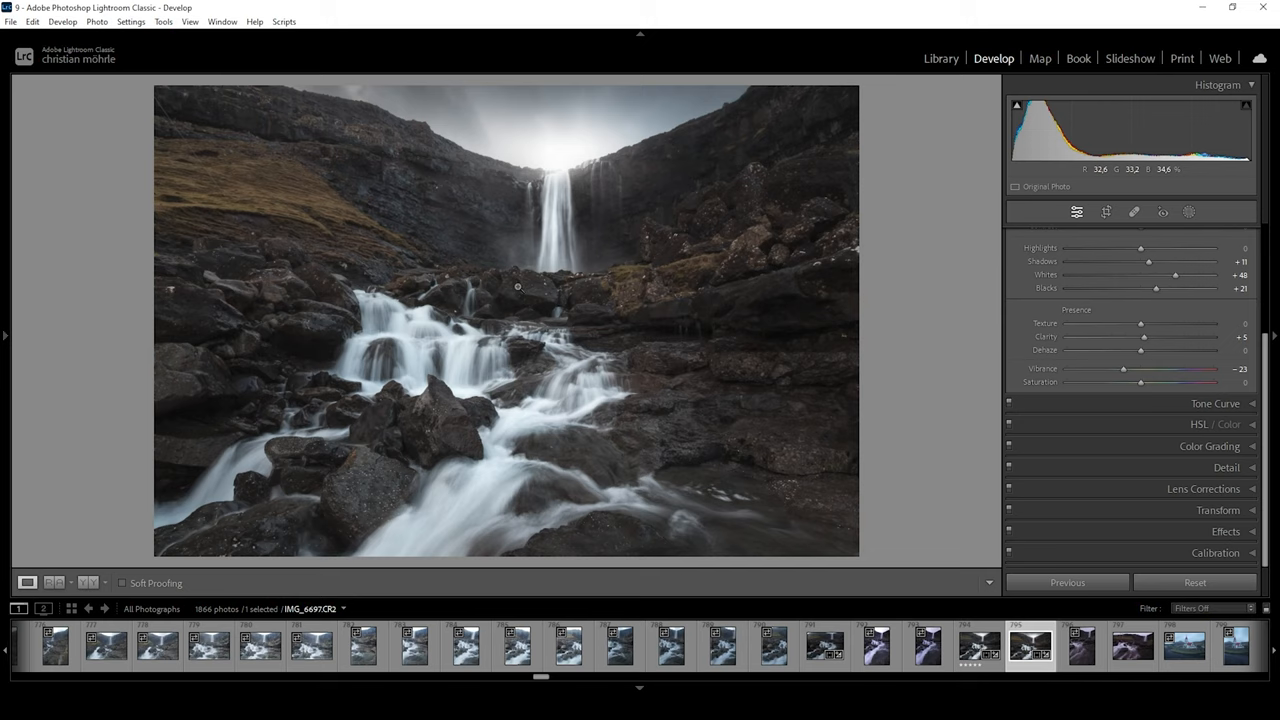
- Add a linear gradient over the left cliffs and adjust its tone
click(1189, 212)
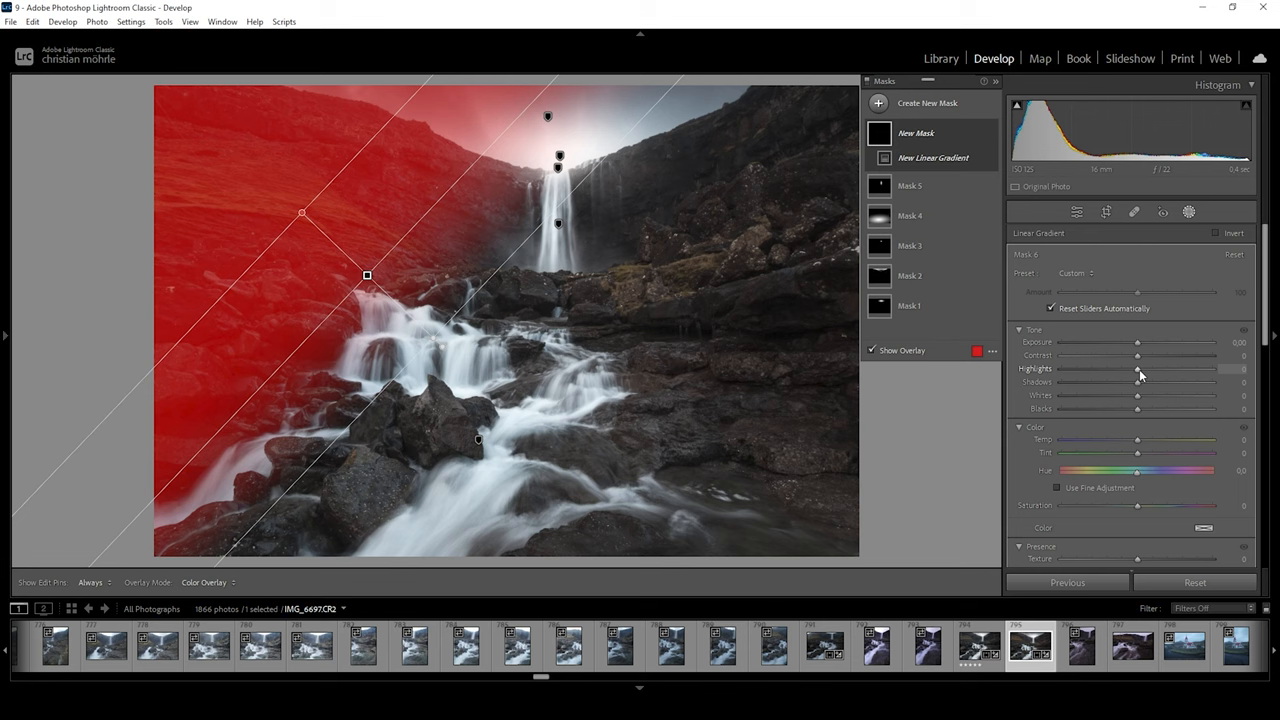
drag(1137, 356, 1153, 356)
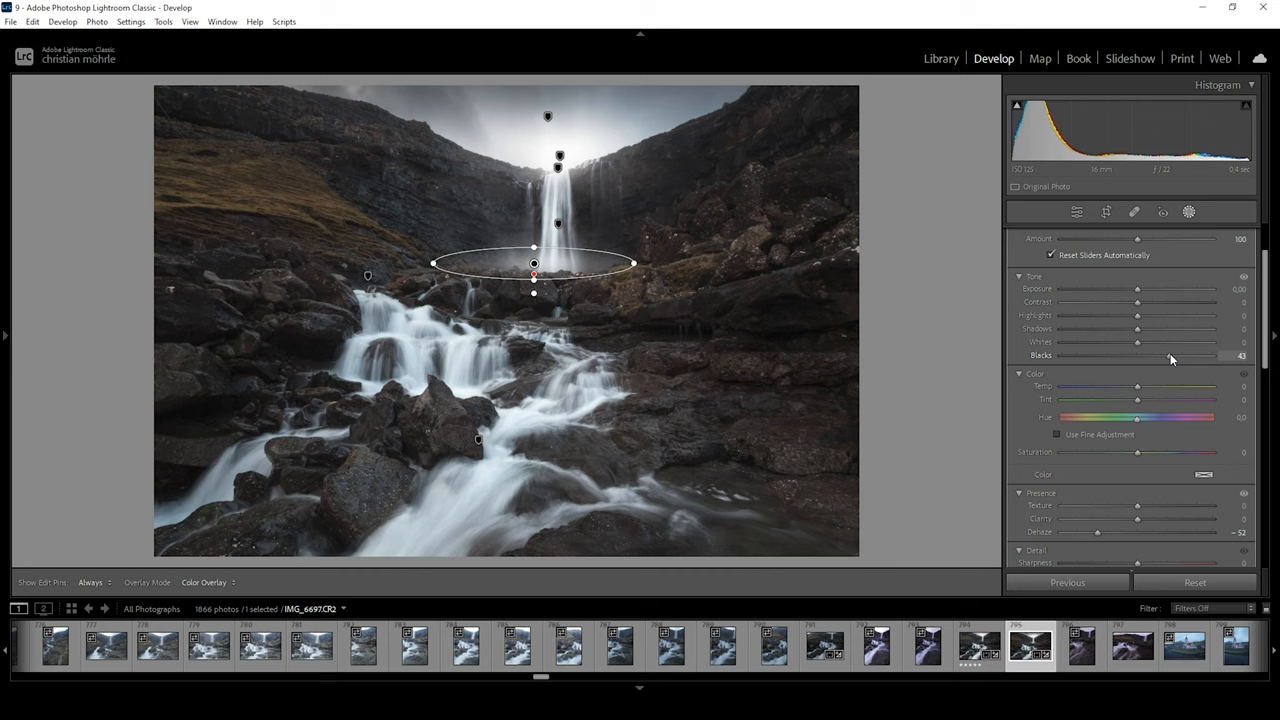
- Add a flat radial gradient at the waterfall base with Blacks about +43 and Dehaze about -52
scroll(down, 3)
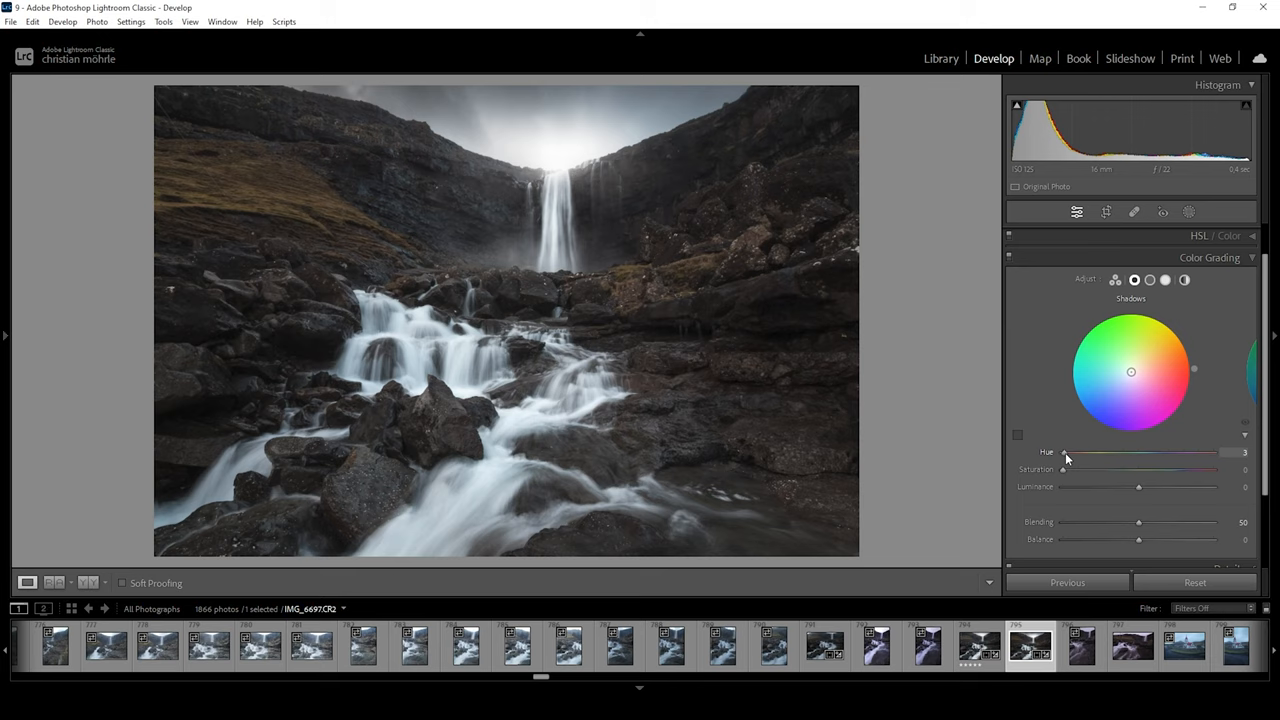
- In Color Grading, set the Shadows hue to about 220 and saturation to about 12
drag(1065, 452, 1155, 452)
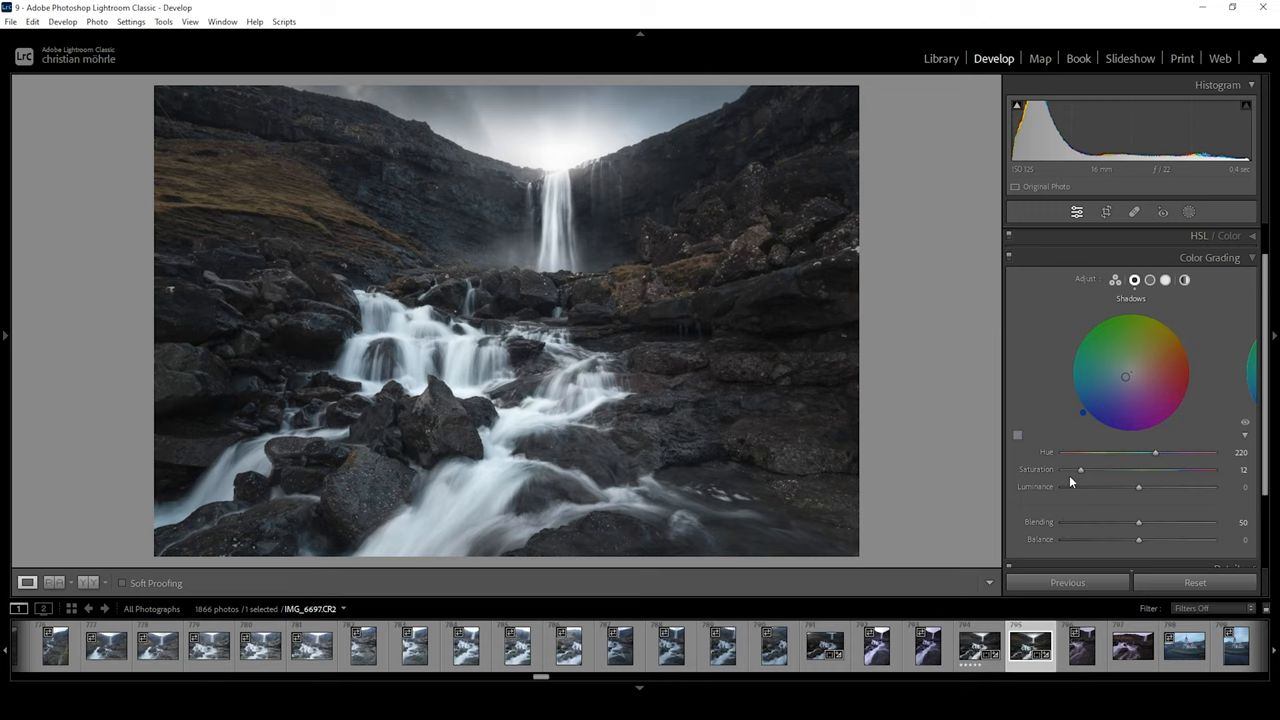
click(1209, 257)
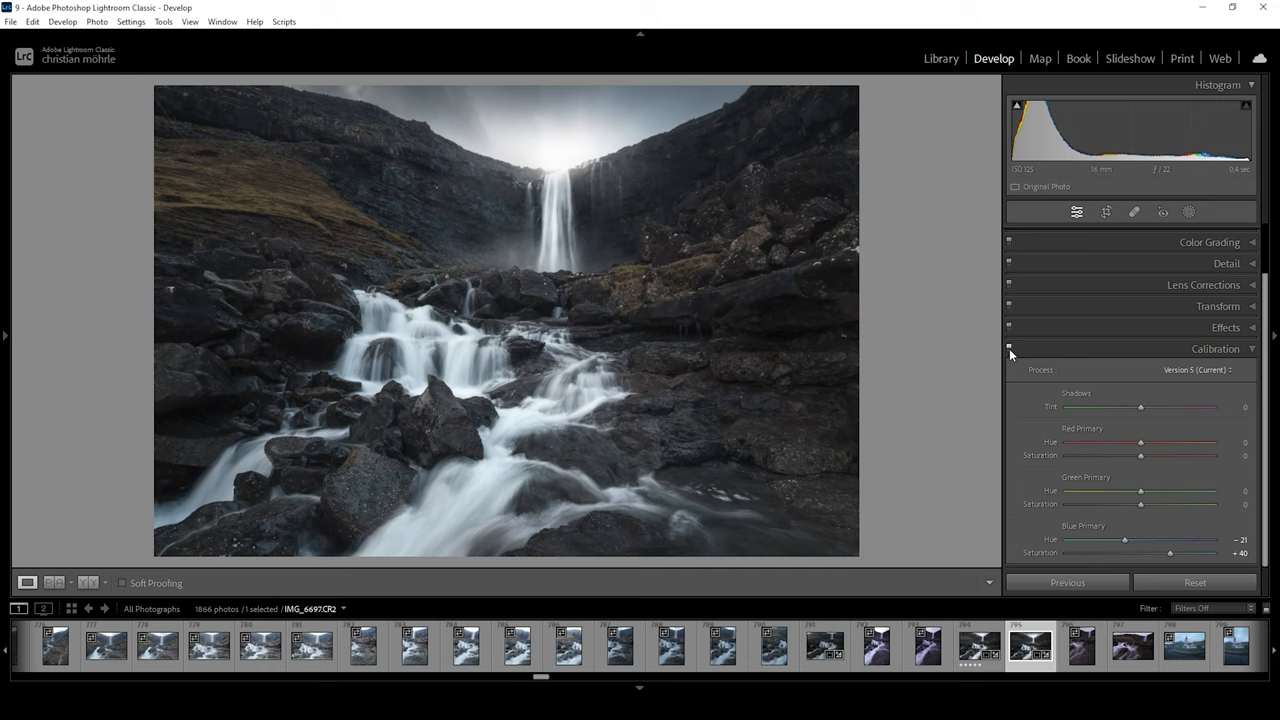
- Set Calibration Blue Primary hue to -31 and saturation to +40, toggling it to compare
click(1009, 348)
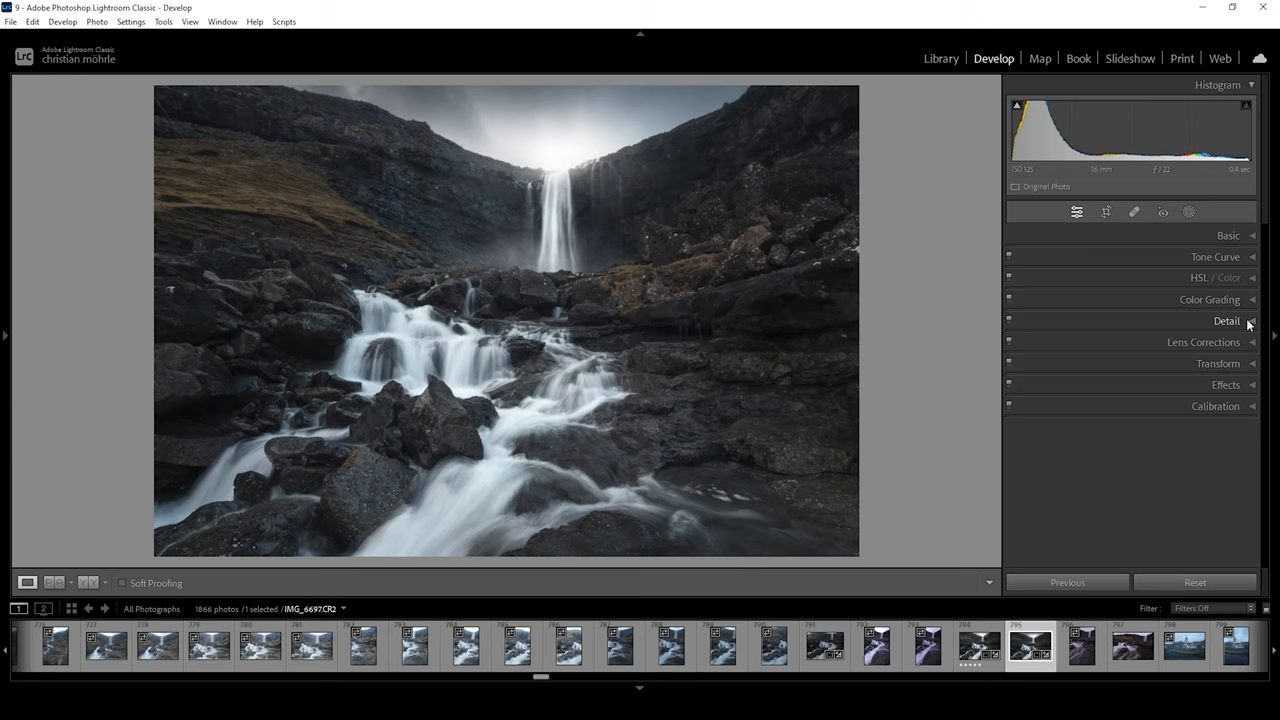
- In Detail, set sharpening amount 40, radius 0.5, detail 100 and masking about 77
click(1227, 320)
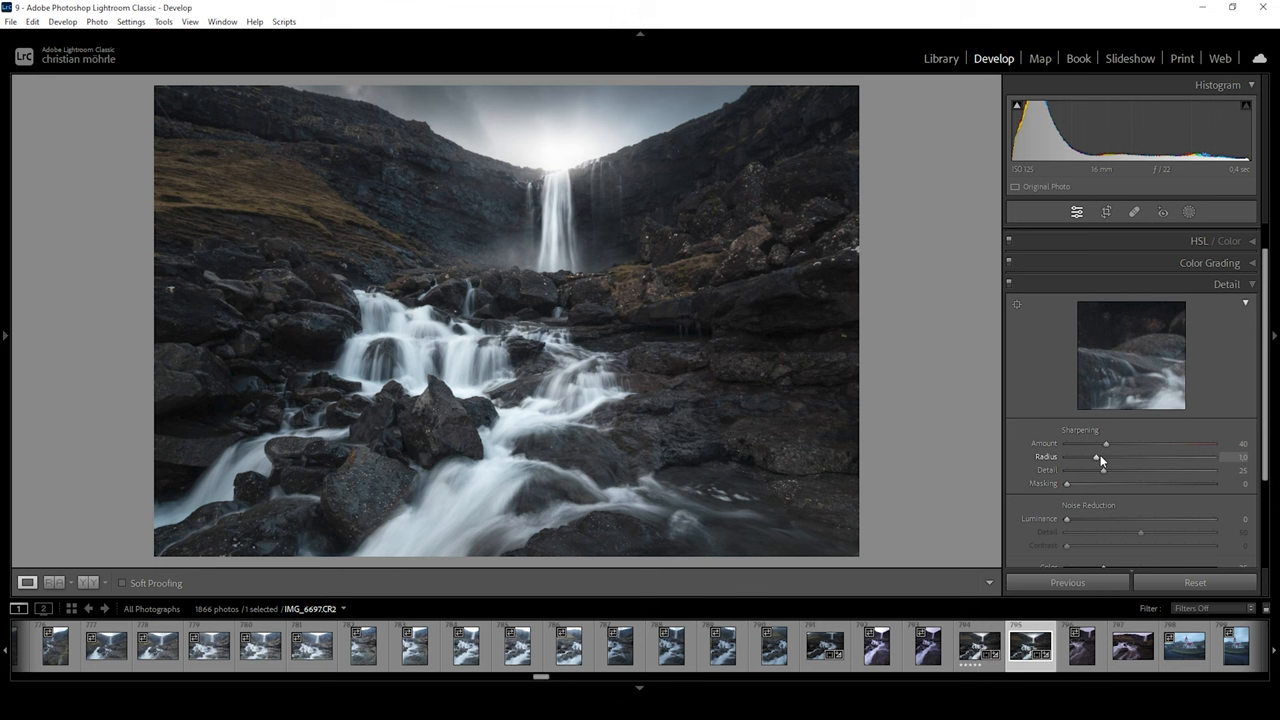
drag(1067, 483, 1127, 483)
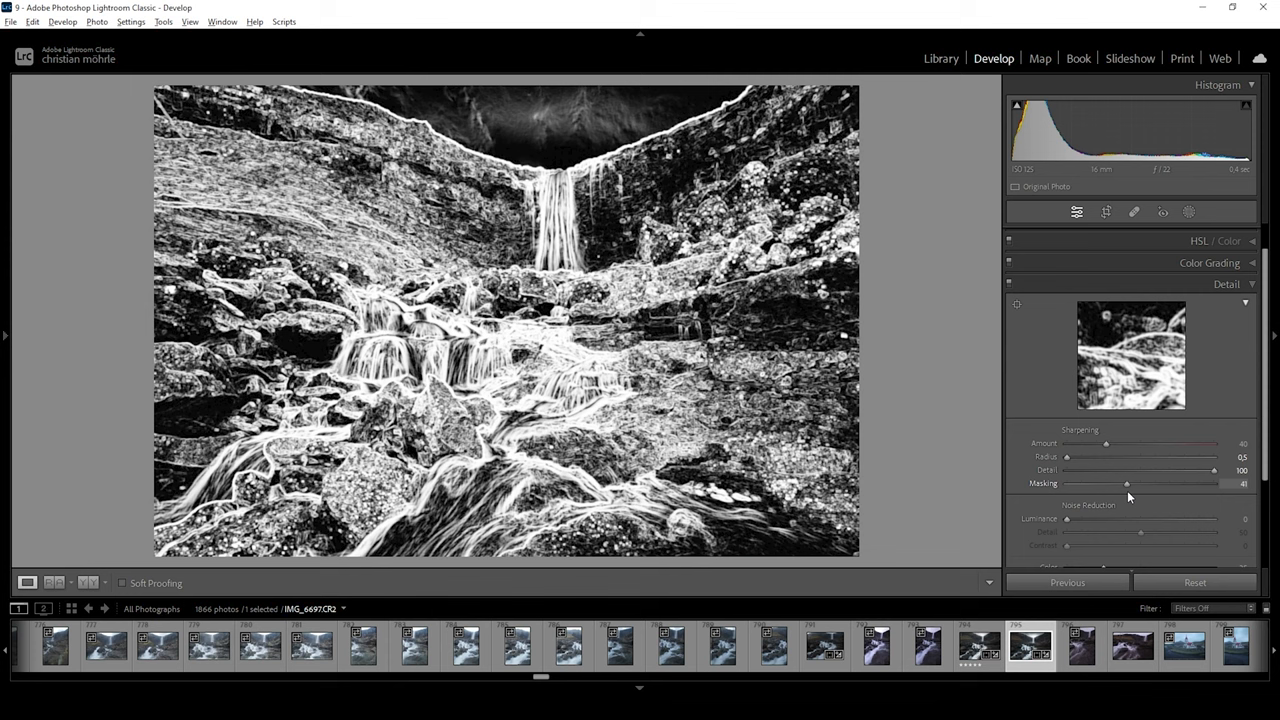
drag(1127, 483, 1180, 483)
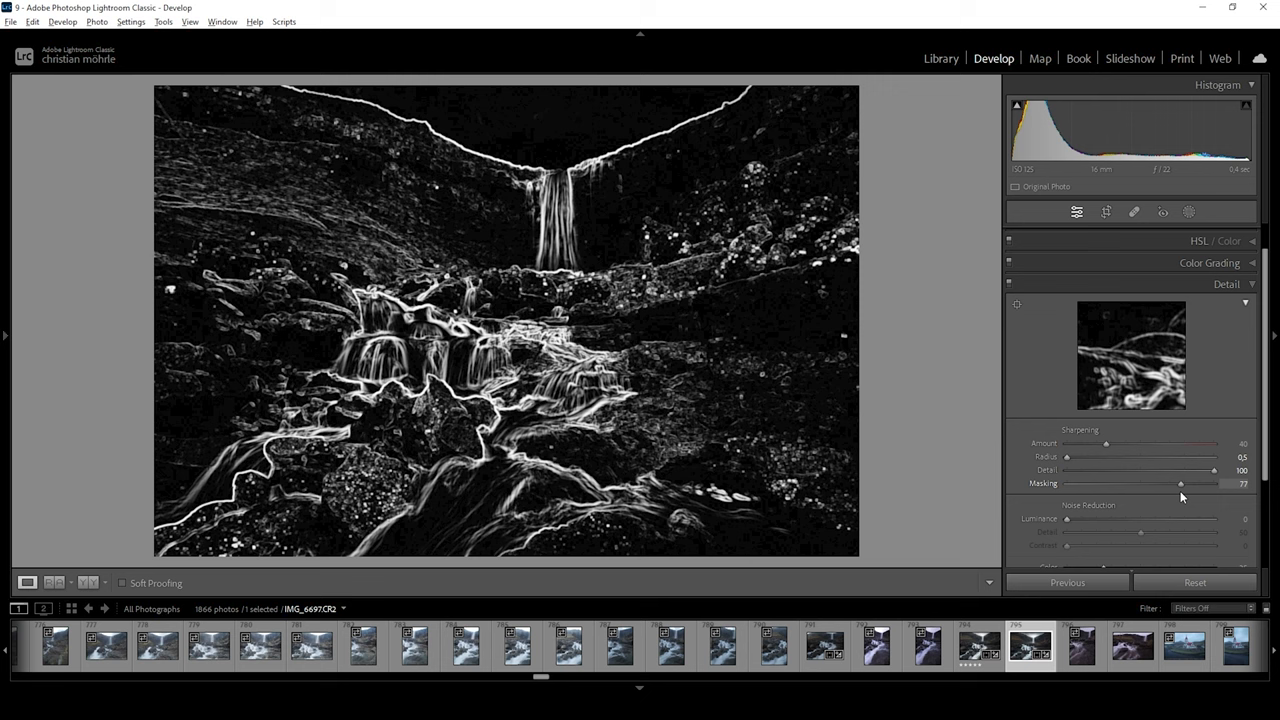